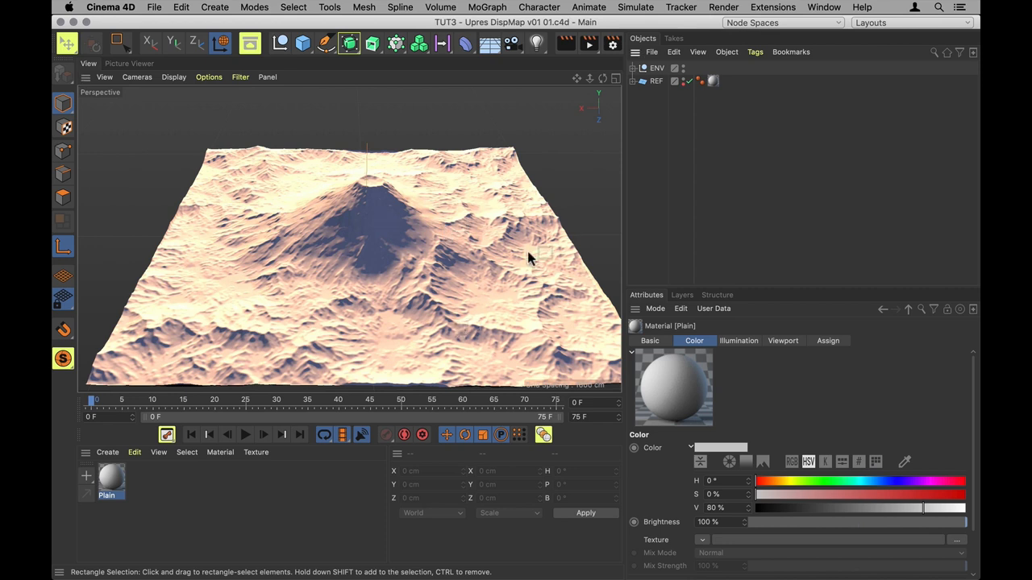
# Step: Expand REF to inspect the Displacer, then add a Camera object to the scene
pyautogui.click(657, 80)
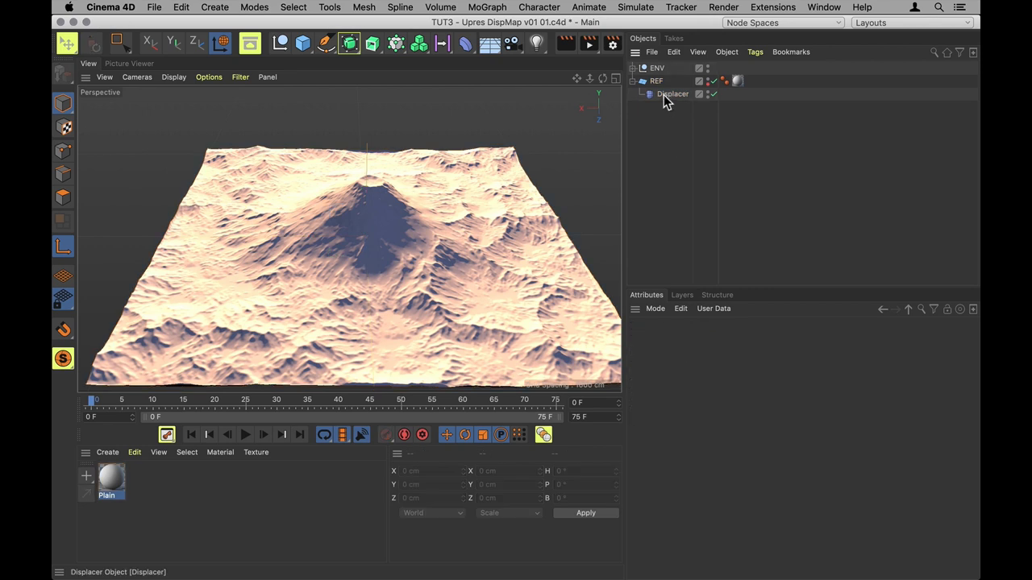
pyautogui.click(672, 94)
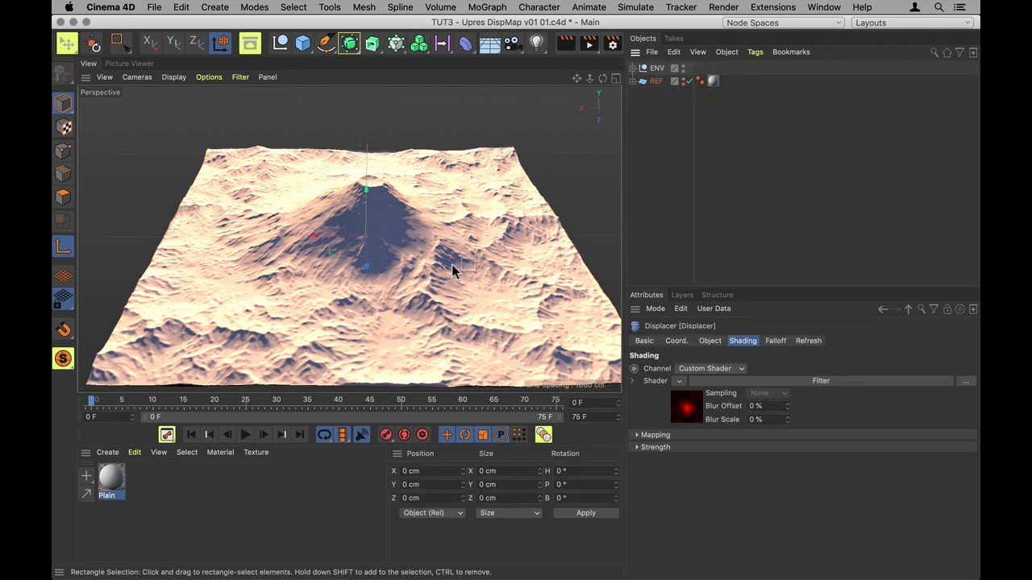
pyautogui.press('cmd+r')
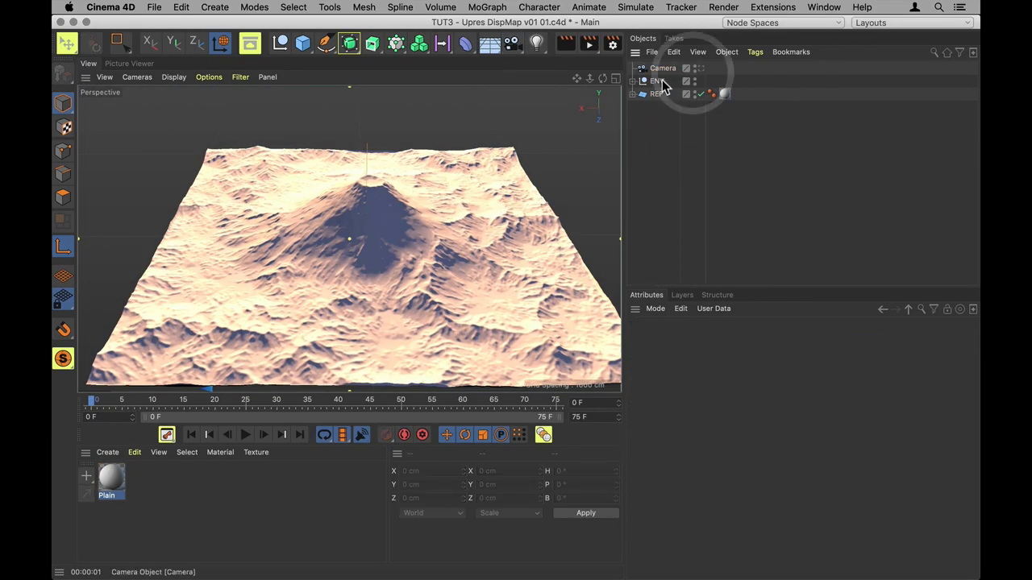
# Step: Place the camera at P.Y 1000 with R.P -90, using Parallel projection
pyautogui.click(663, 68)
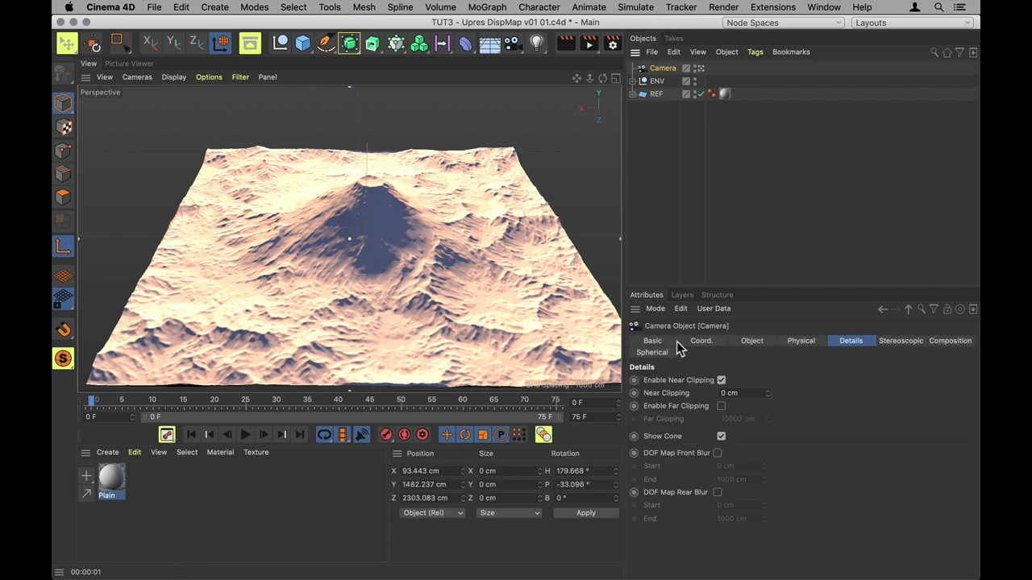
pyautogui.click(701, 340)
pyautogui.write('1')
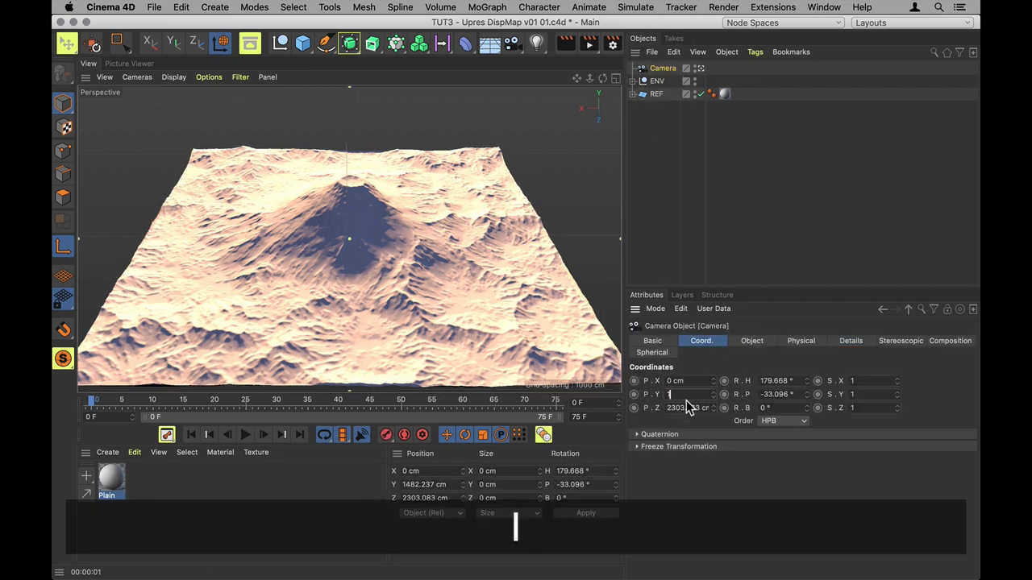
pyautogui.write('000')
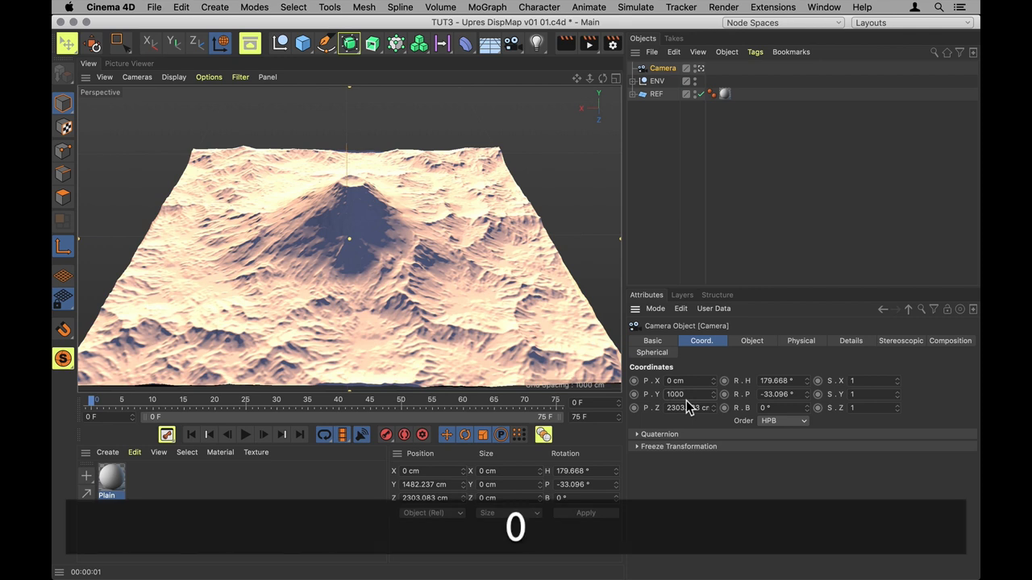
pyautogui.write('1000')
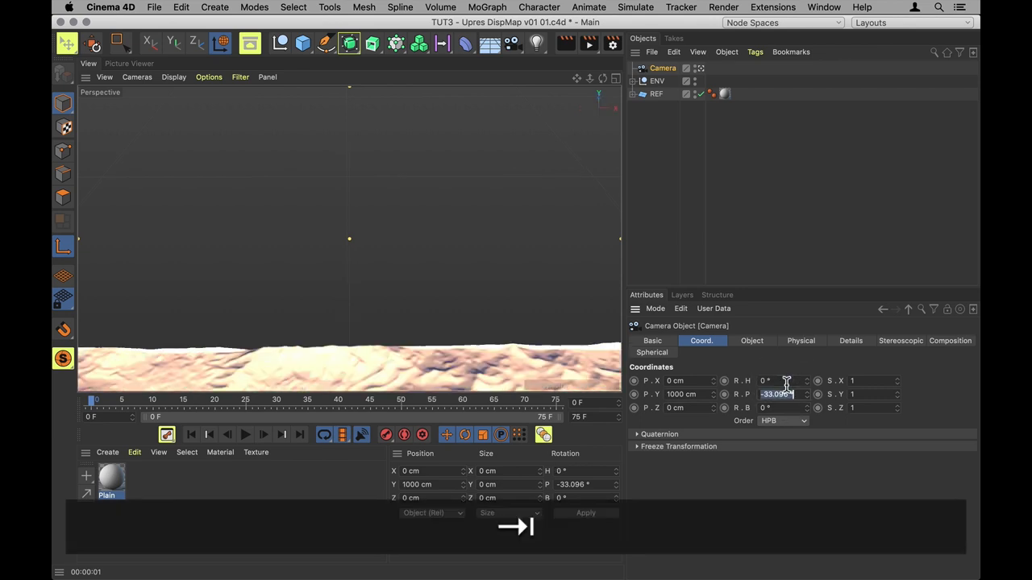
pyautogui.write('-90 °')
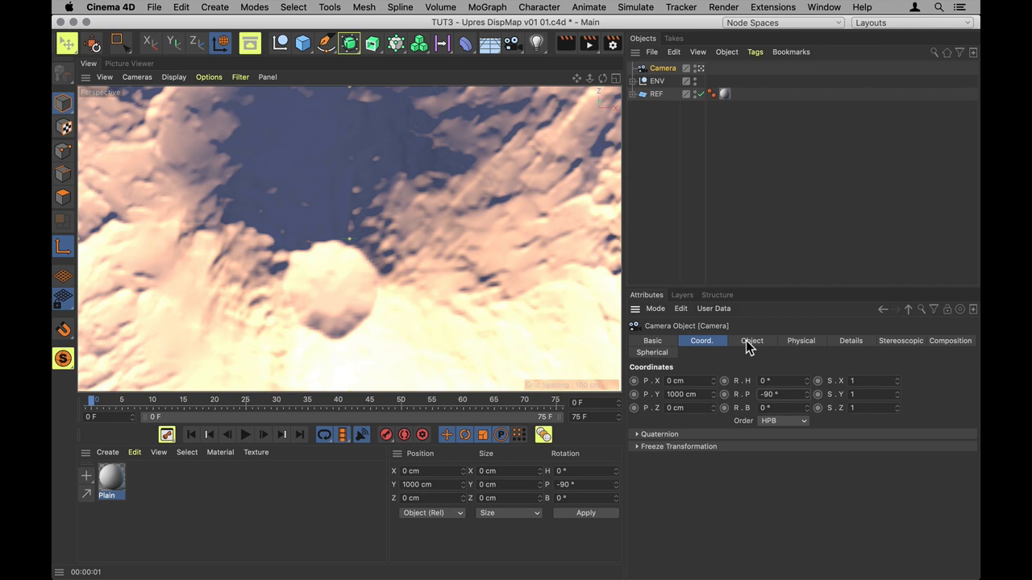
pyautogui.click(751, 340)
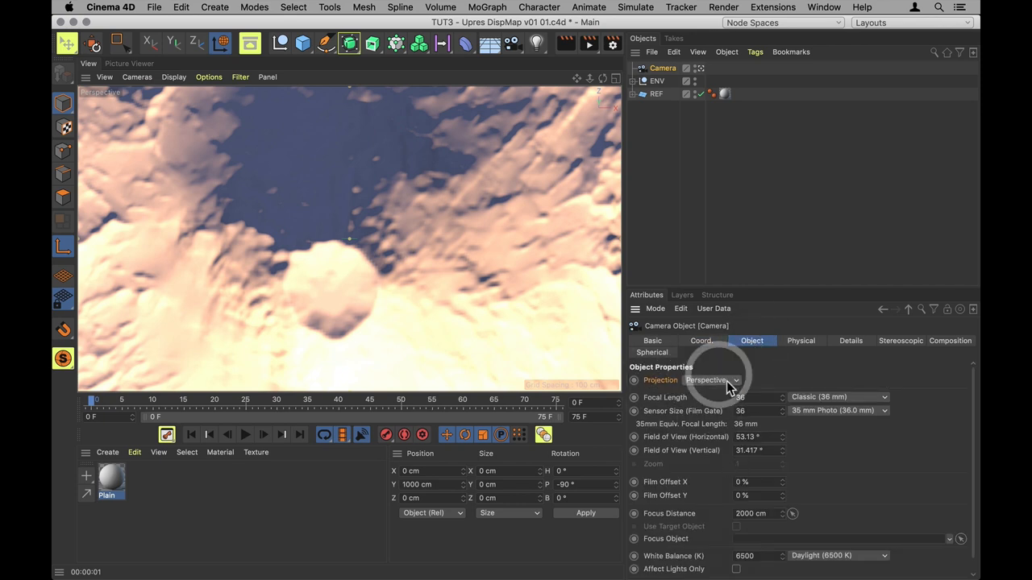
pyautogui.click(711, 368)
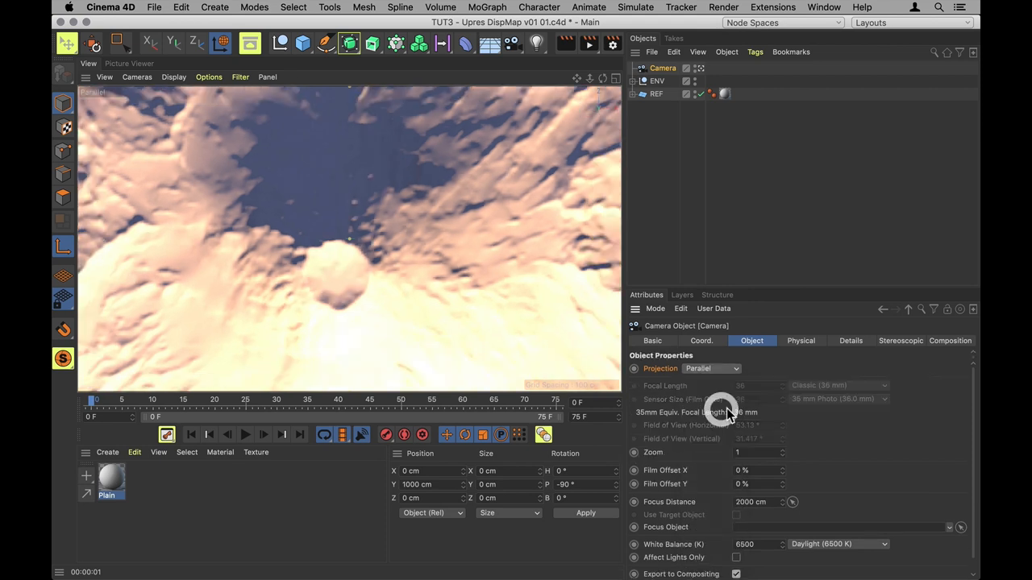
pyautogui.moveTo(617, 286)
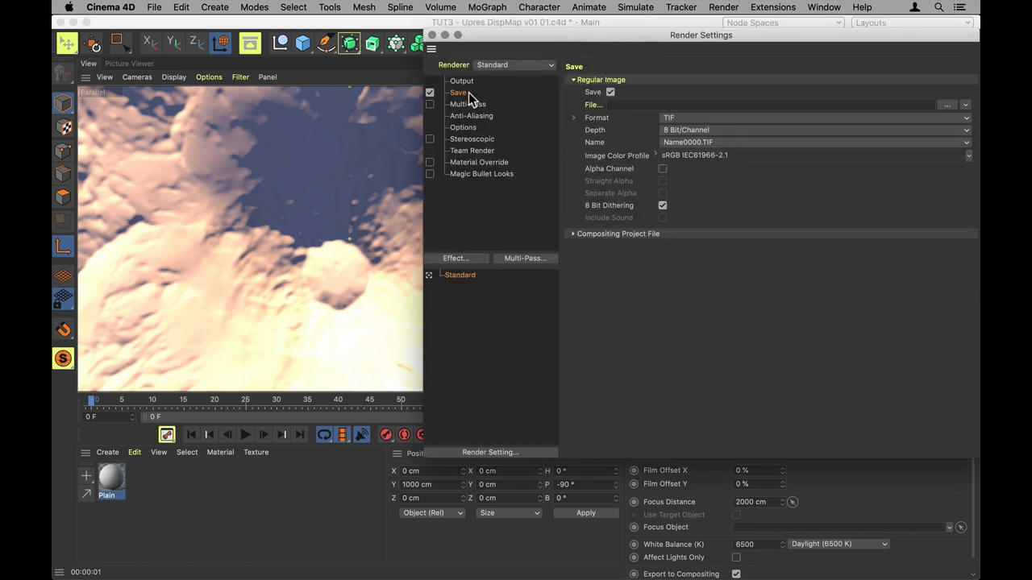
# Step: Review the Save page of Render Settings, close it, and switch to Top view
pyautogui.click(461, 81)
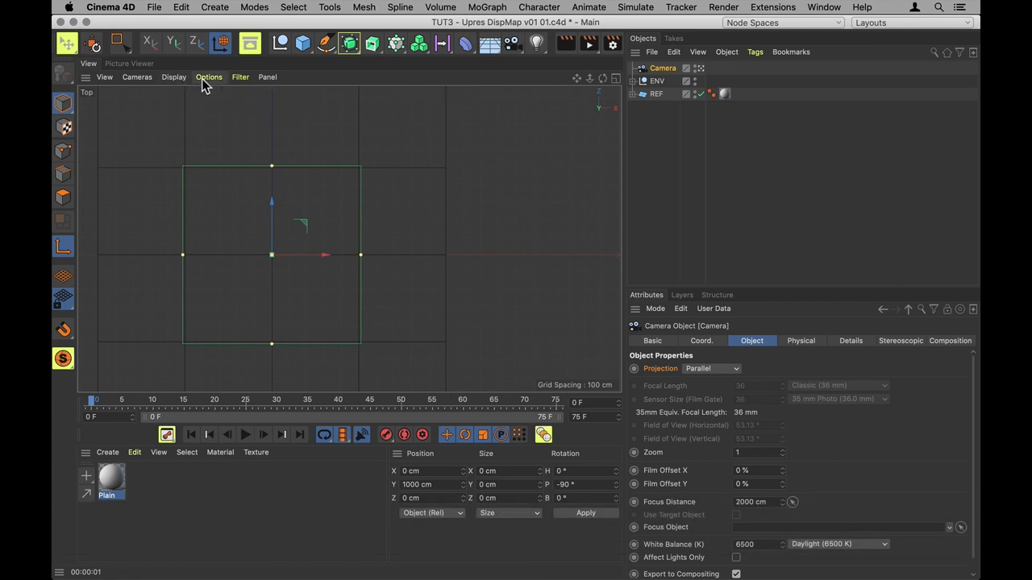
# Step: Set the camera's parallel zoom to 0.512 so it frames the mountain plane
pyautogui.click(174, 77)
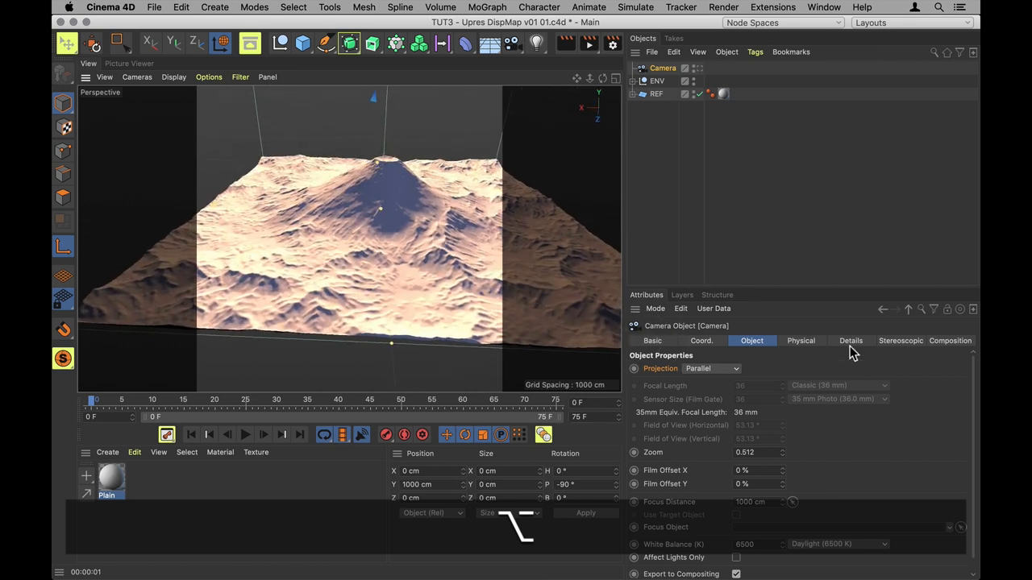
# Step: Enable the camera's DOF Map Front Blur with its end at about 392 cm
pyautogui.click(850, 340)
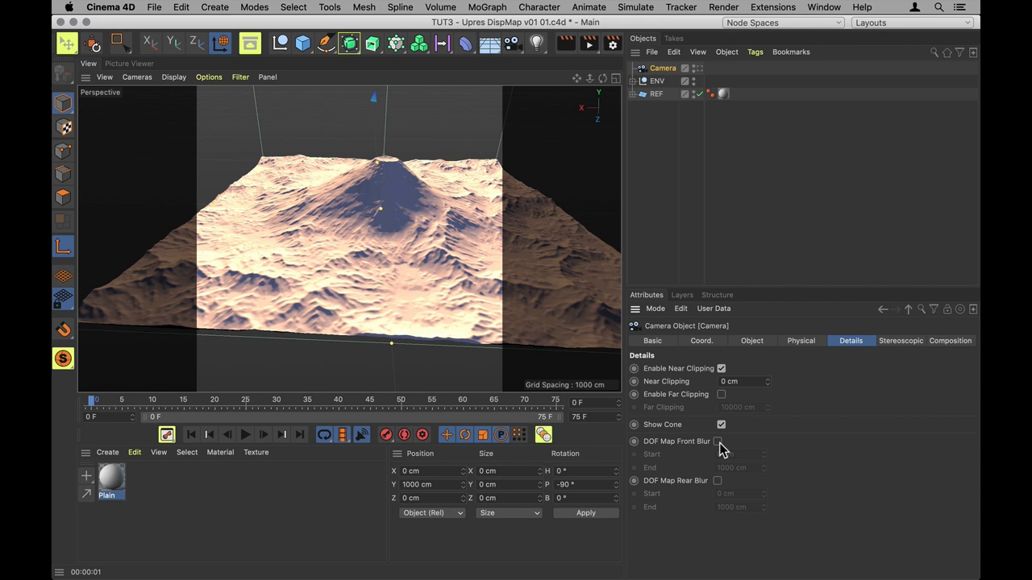
pyautogui.click(718, 441)
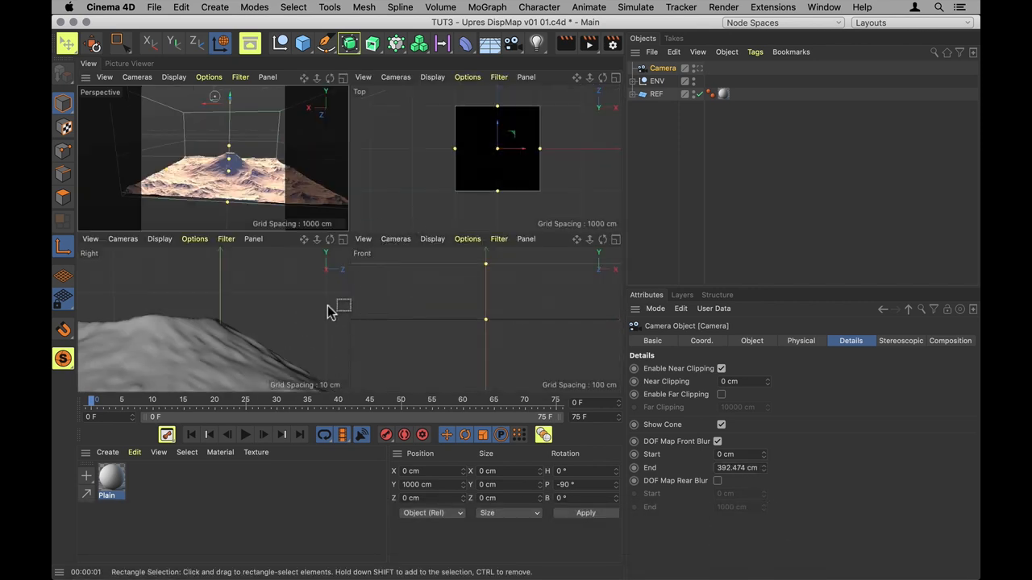
pyautogui.moveTo(420, 327)
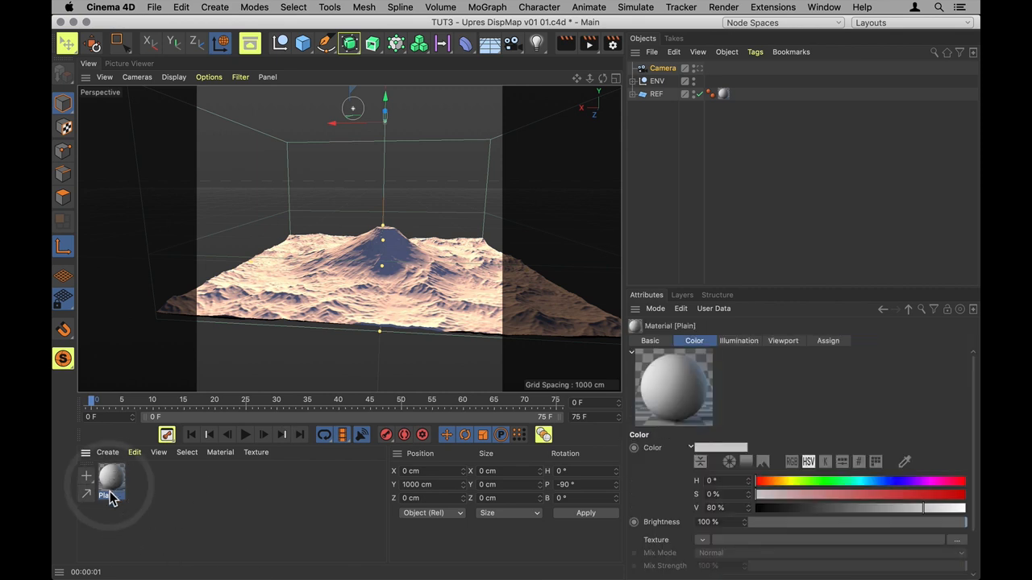
# Step: Give LOW a Low material with Filter-shader displacement, 840 cm height, Intensity type
pyautogui.click(656, 93)
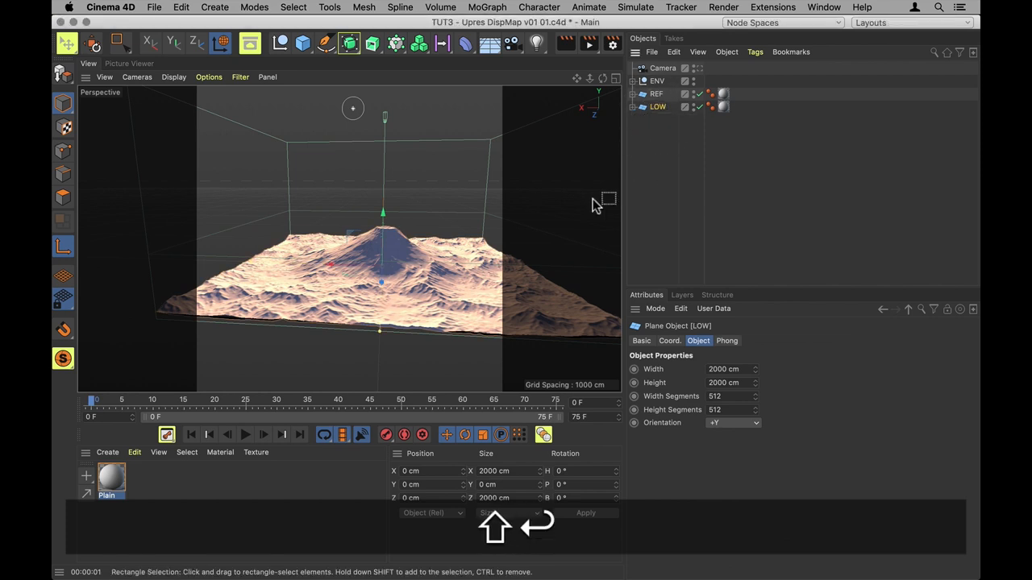
pyautogui.click(642, 106)
pyautogui.write('Low')
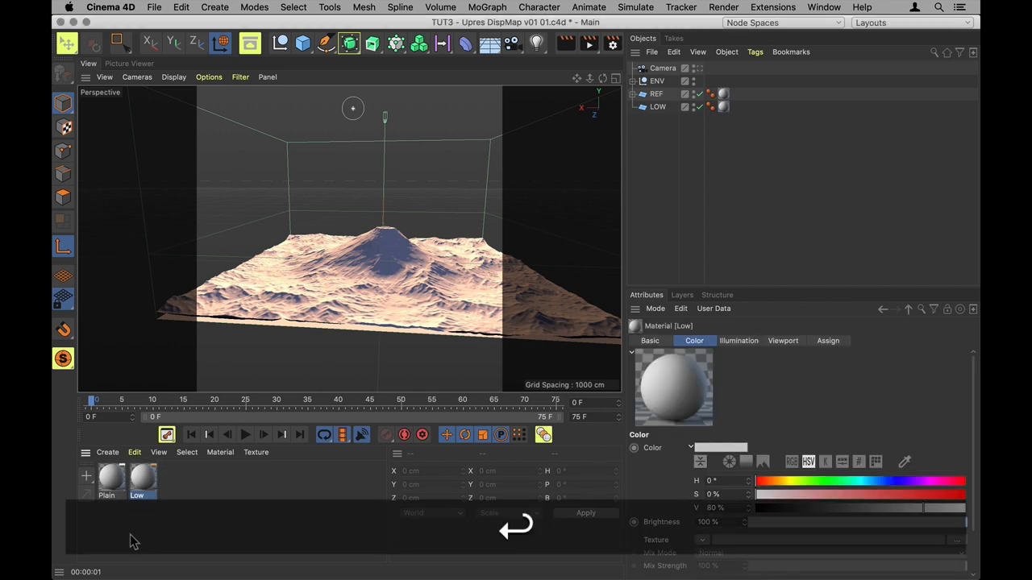
pyautogui.doubleClick(137, 480)
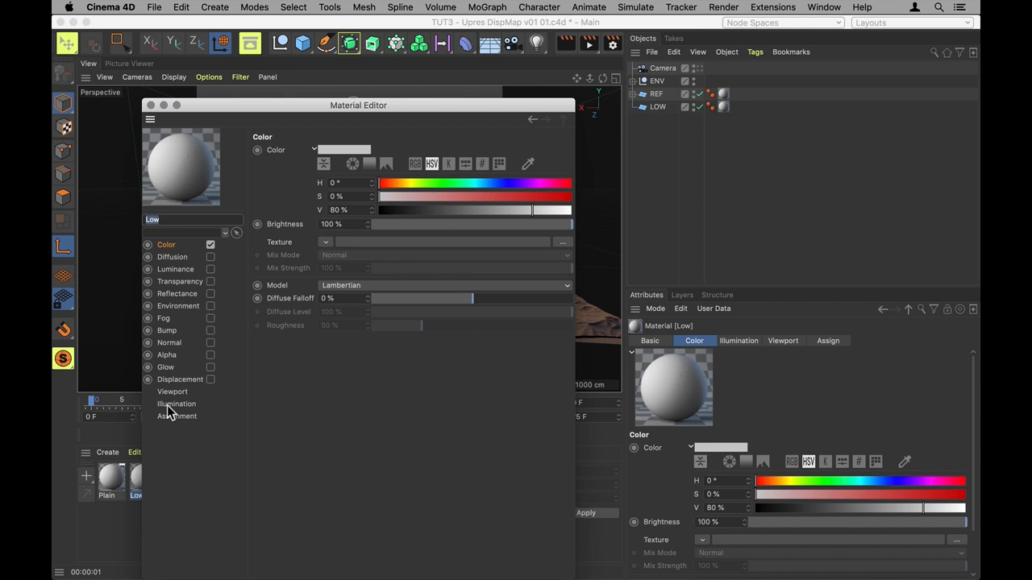
pyautogui.click(180, 379)
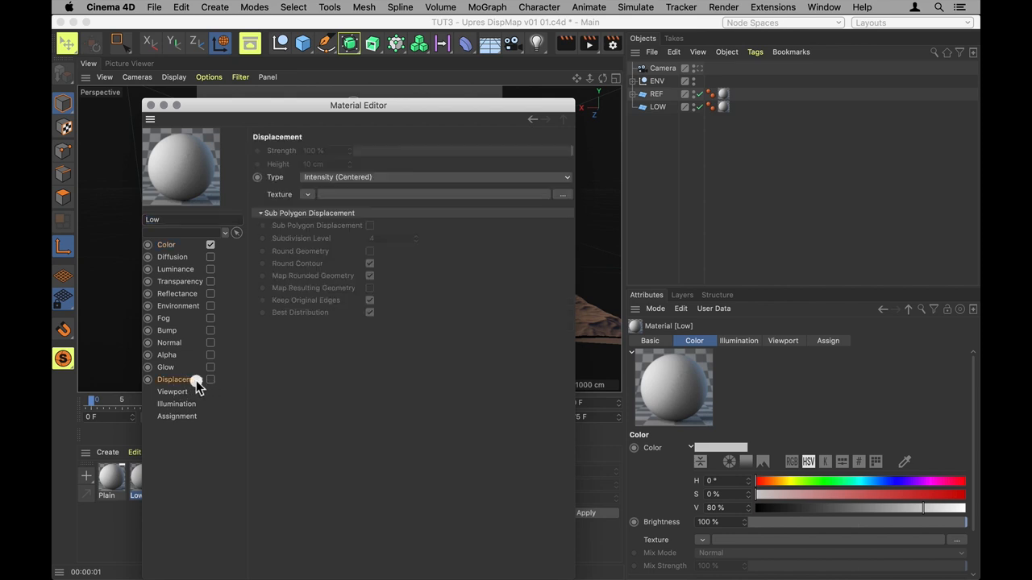
pyautogui.moveTo(358, 105); pyautogui.dragTo(312, 198)
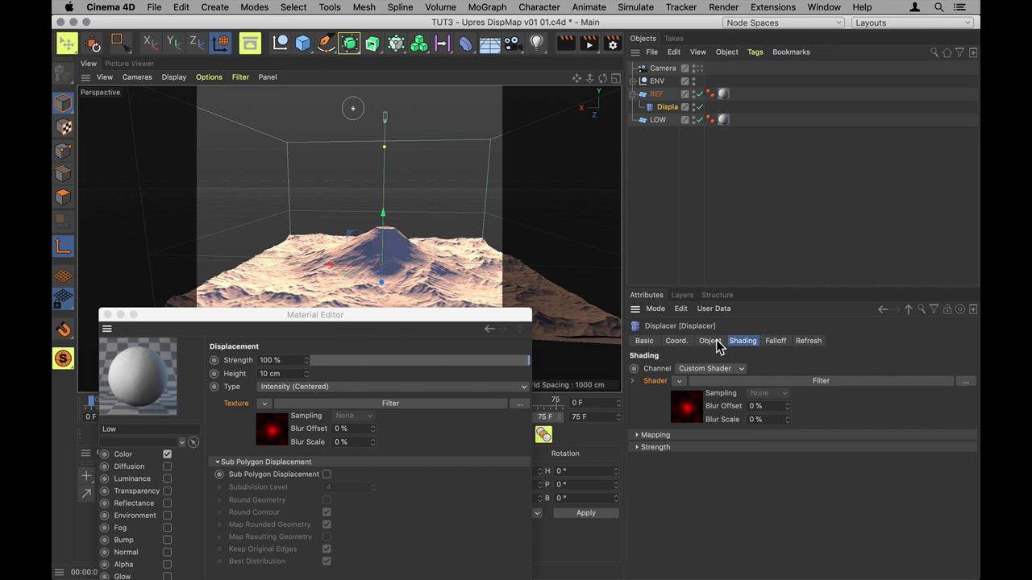
pyautogui.click(709, 340)
pyautogui.write('840')
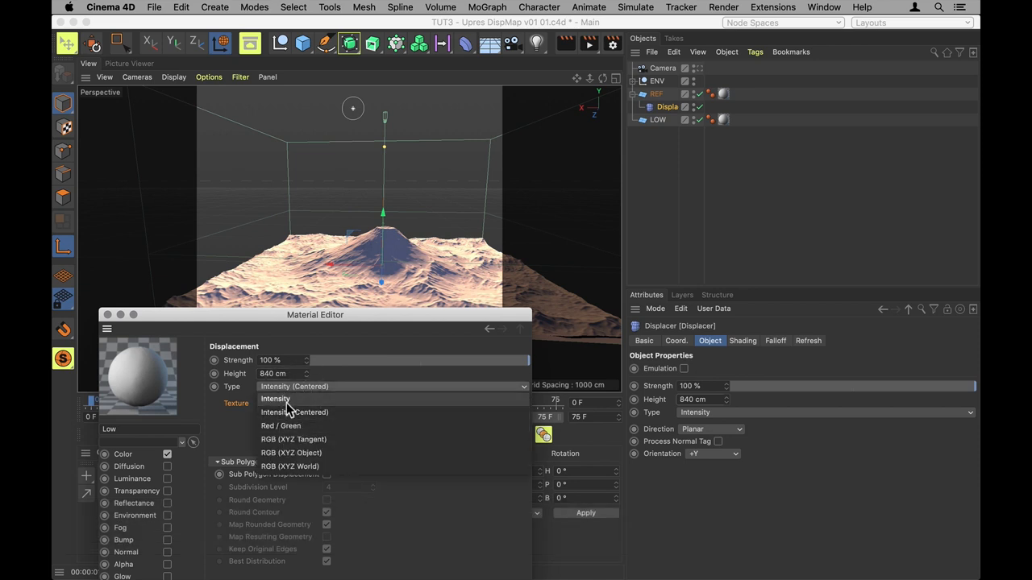
pyautogui.moveTo(298, 407)
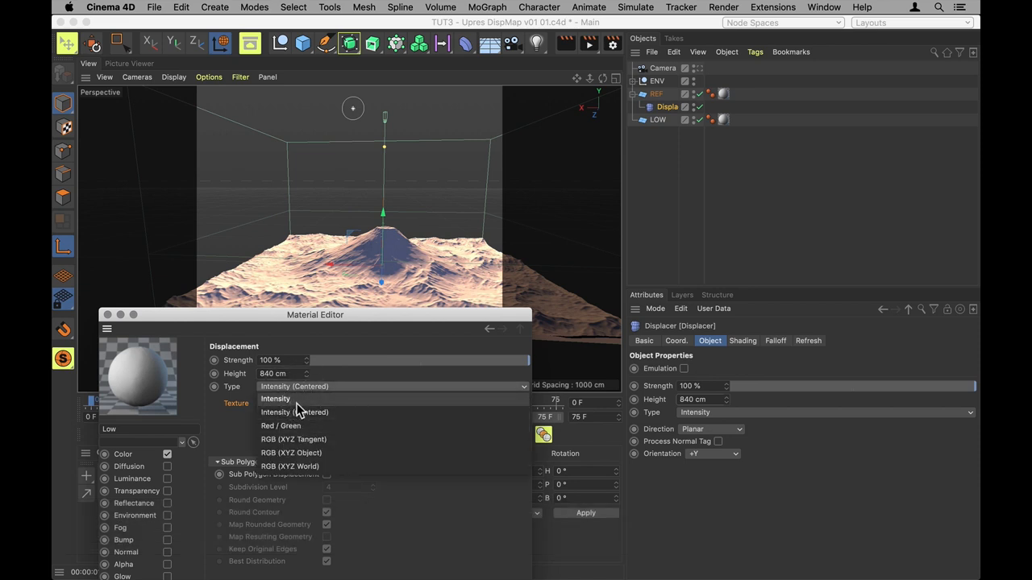
pyautogui.click(275, 399)
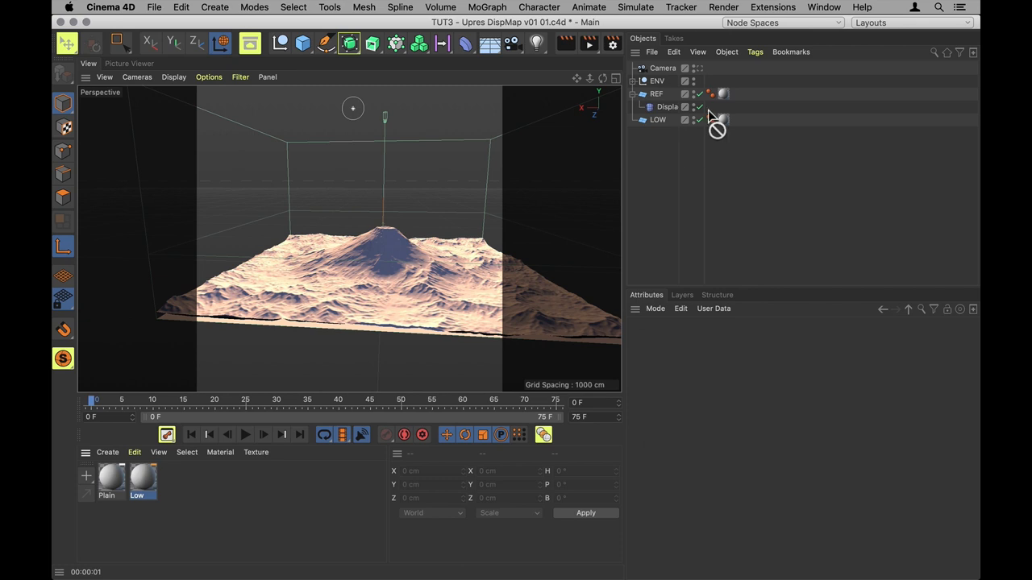
# Step: Collapse REF and render the view to preview the LOW plane
pyautogui.click(641, 94)
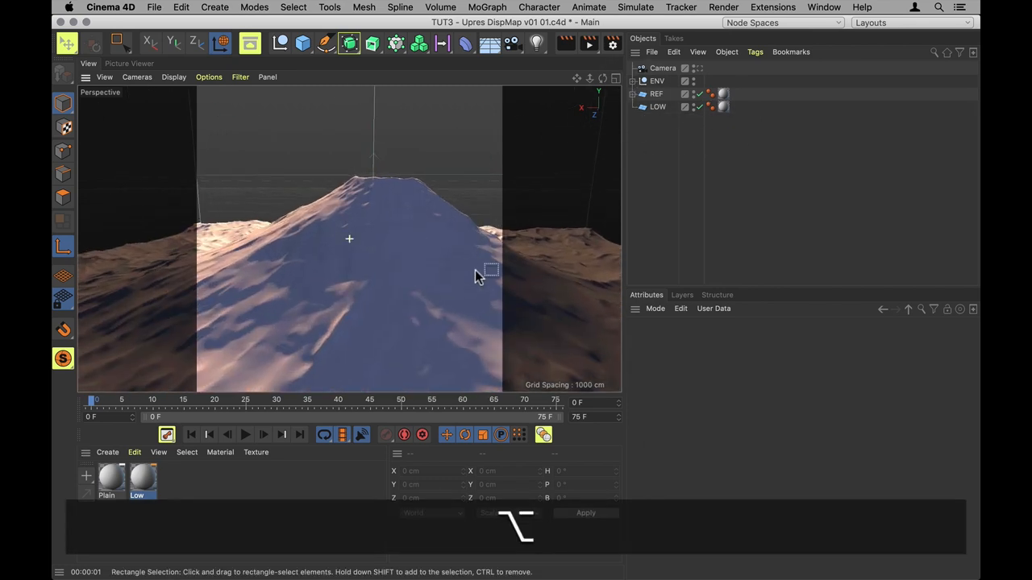
pyautogui.press('cmd+r')
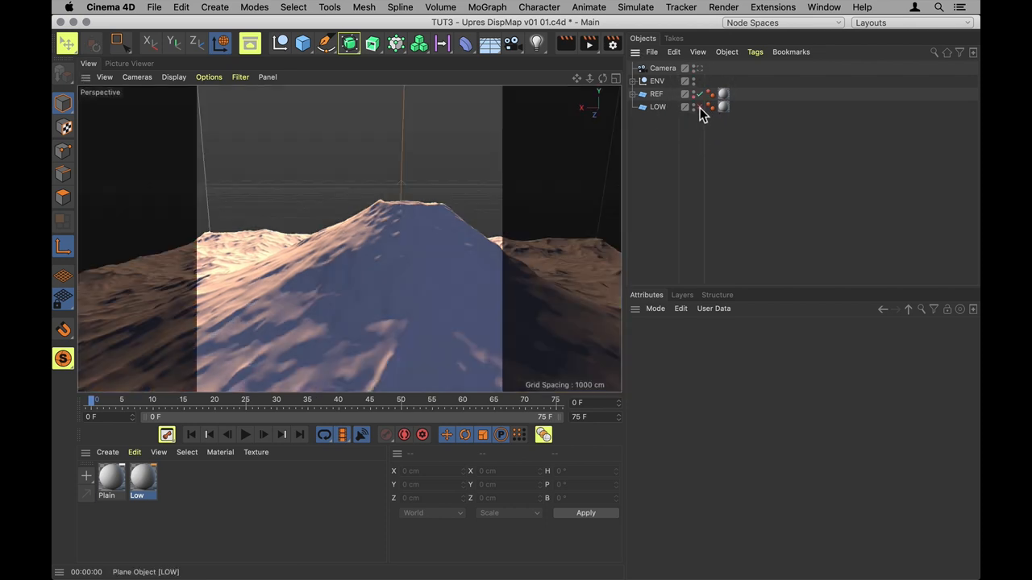
pyautogui.press('cmd+r')
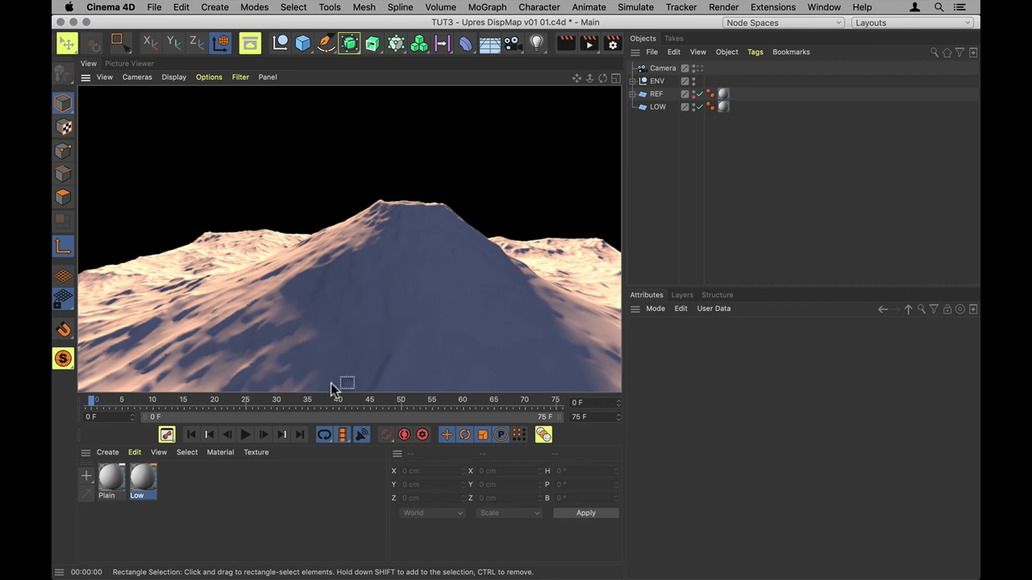
# Step: Enable Sub Polygon Displacement in the High material and give HIGH 512 segments
pyautogui.click(658, 107)
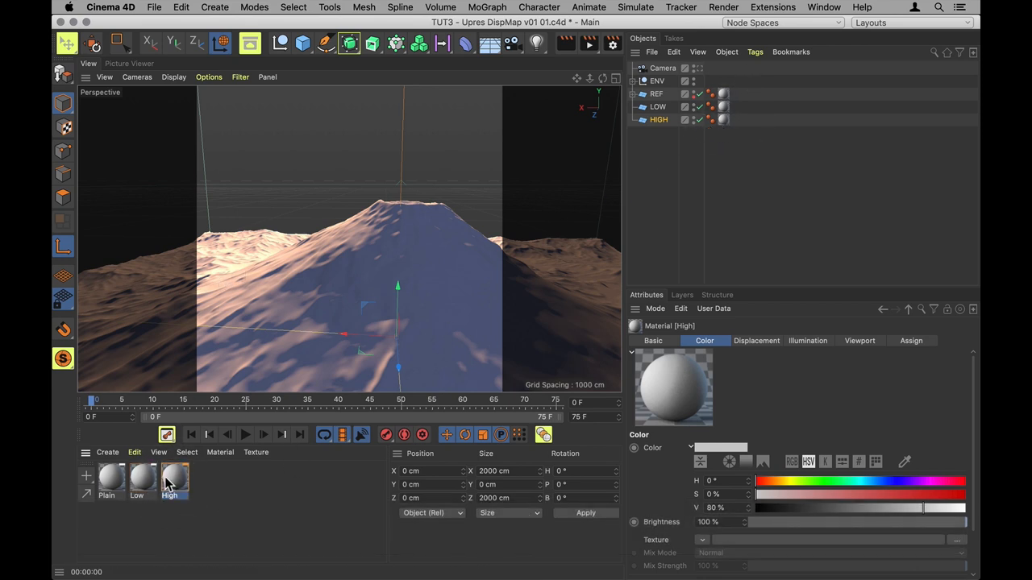
pyautogui.doubleClick(175, 480)
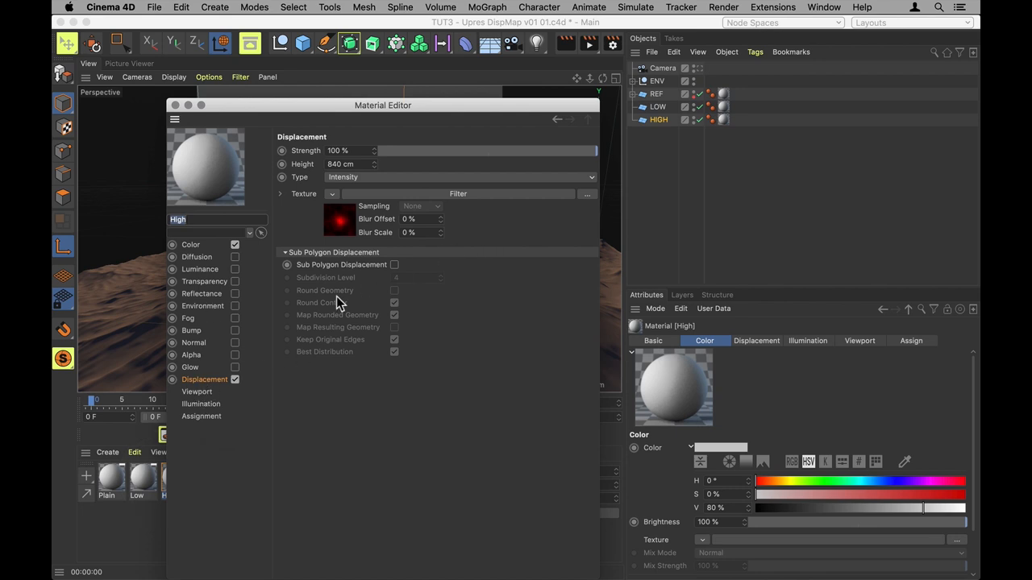
pyautogui.click(394, 264)
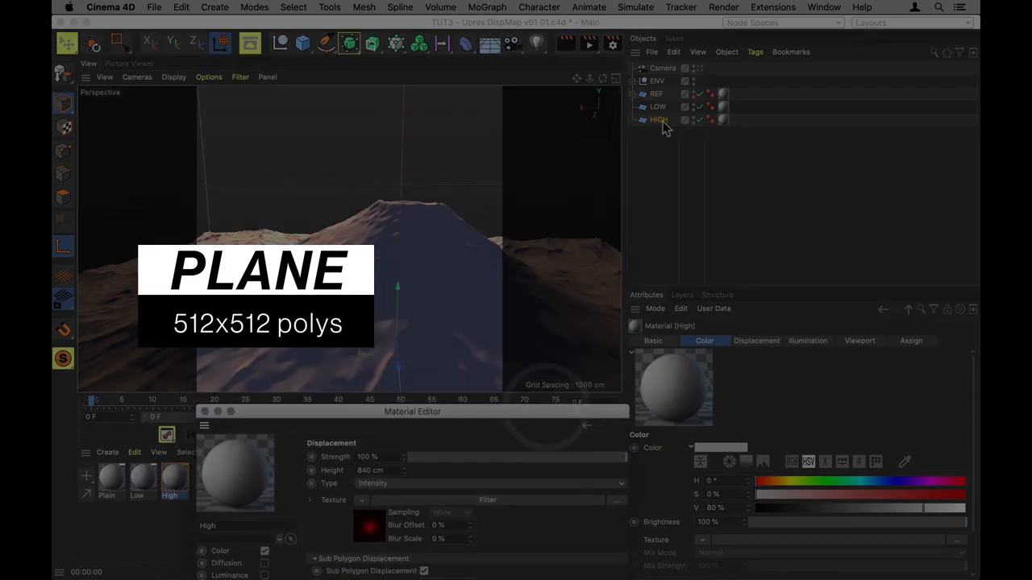
pyautogui.click(659, 119)
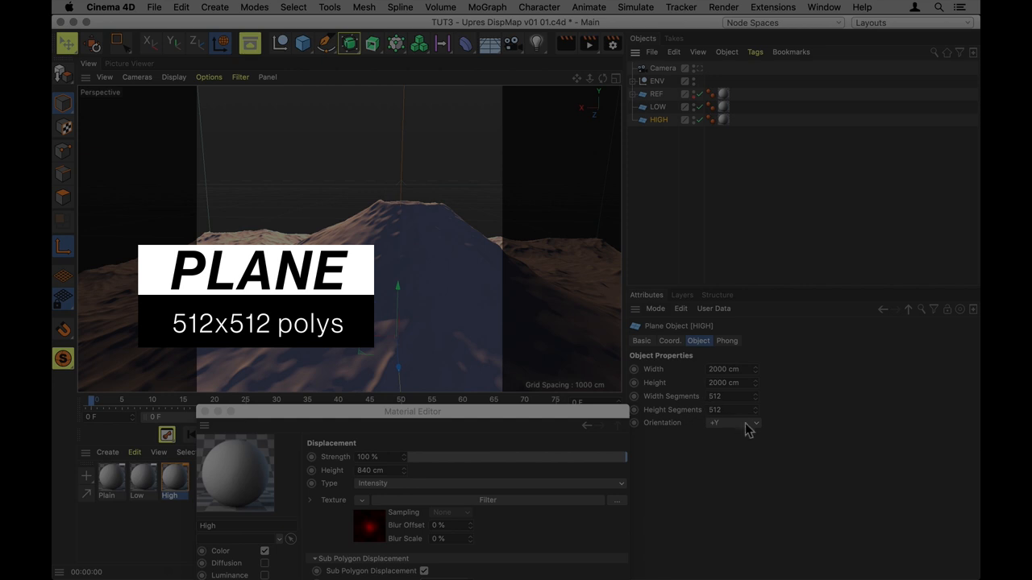
pyautogui.moveTo(412, 411); pyautogui.dragTo(390, 190)
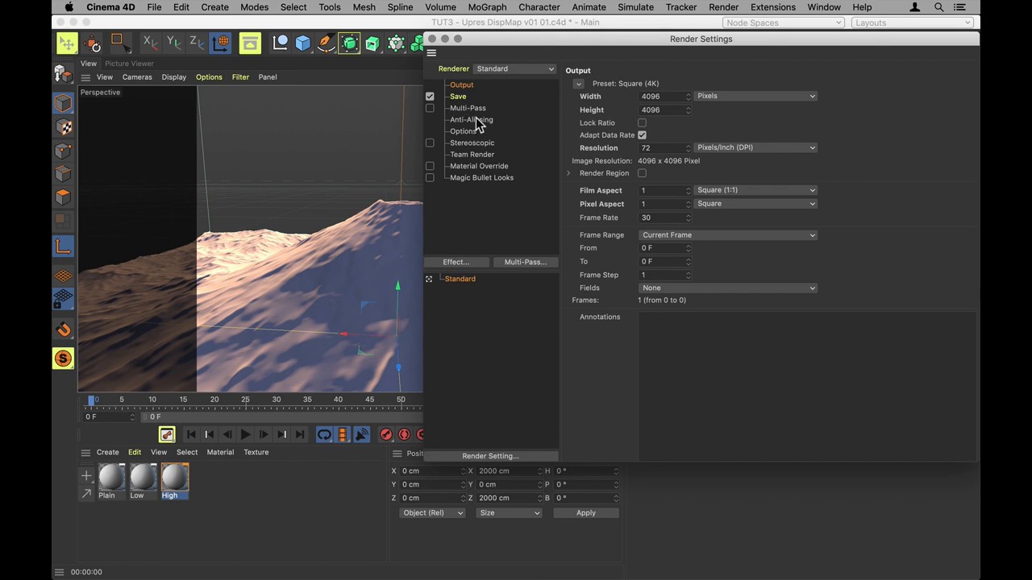
# Step: Set anti-aliasing to Best and add a Depth multi-pass
pyautogui.click(471, 119)
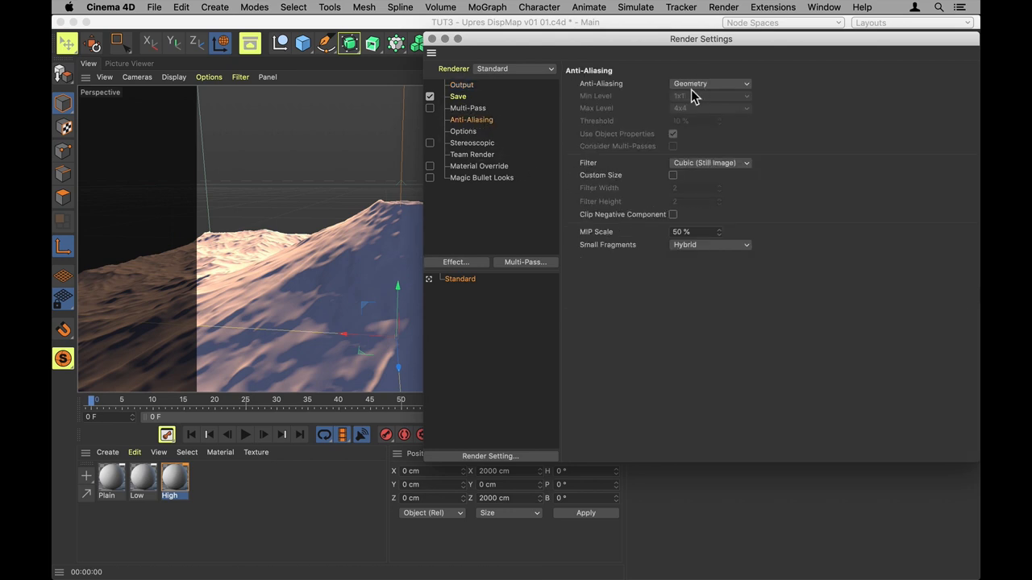
pyautogui.click(709, 83)
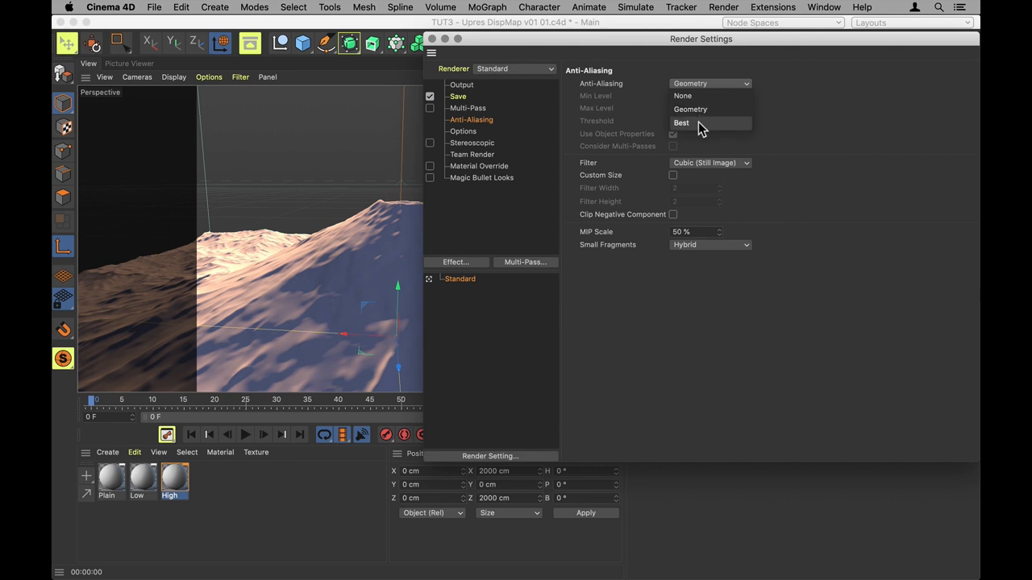
pyautogui.click(681, 122)
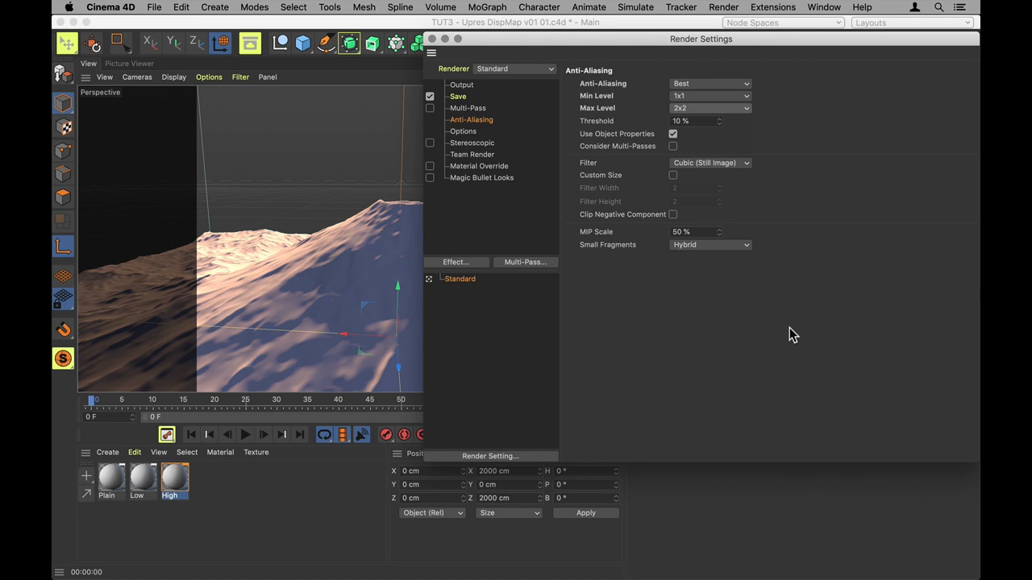
pyautogui.moveTo(455, 127)
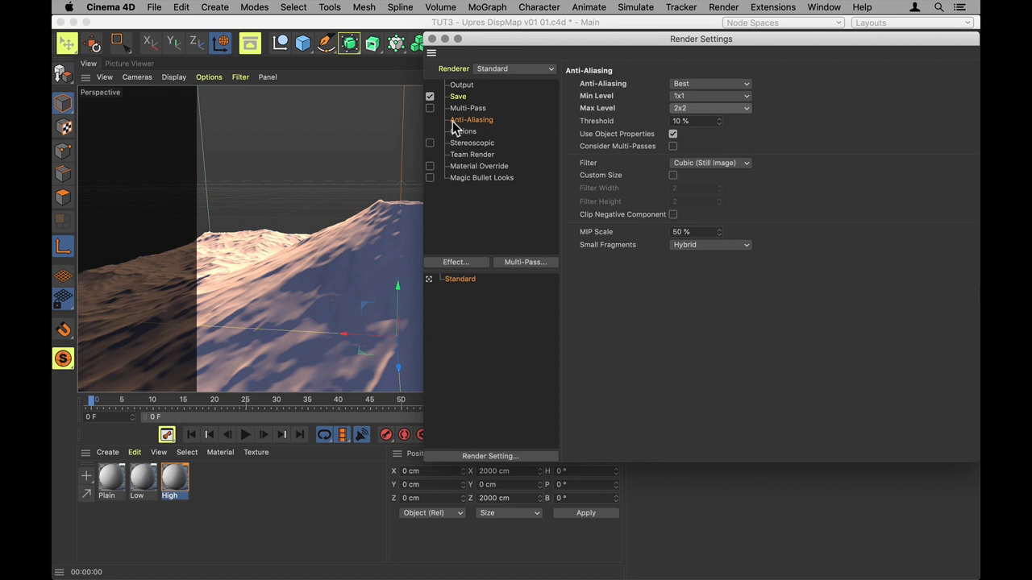
pyautogui.click(429, 108)
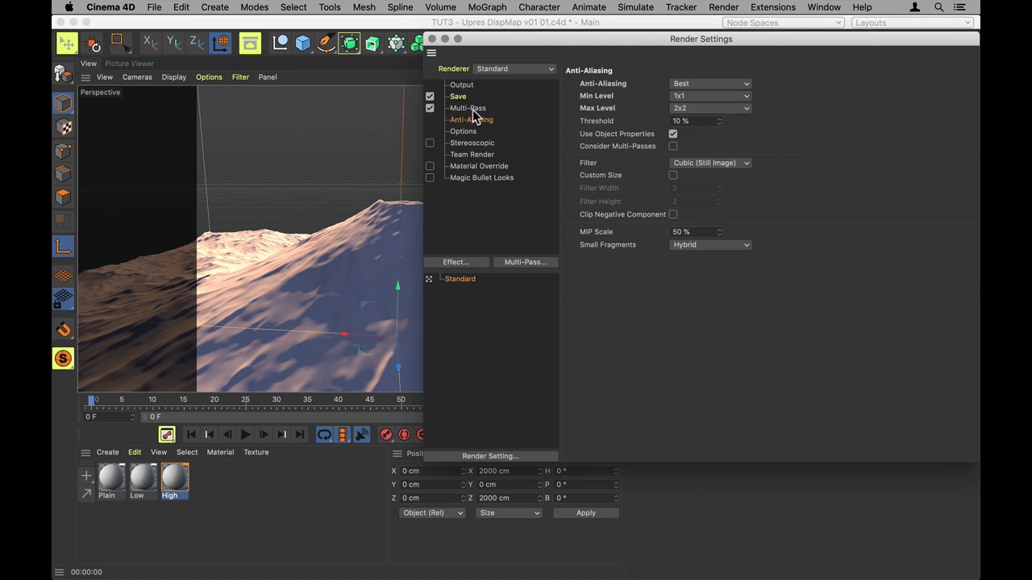
pyautogui.click(525, 261)
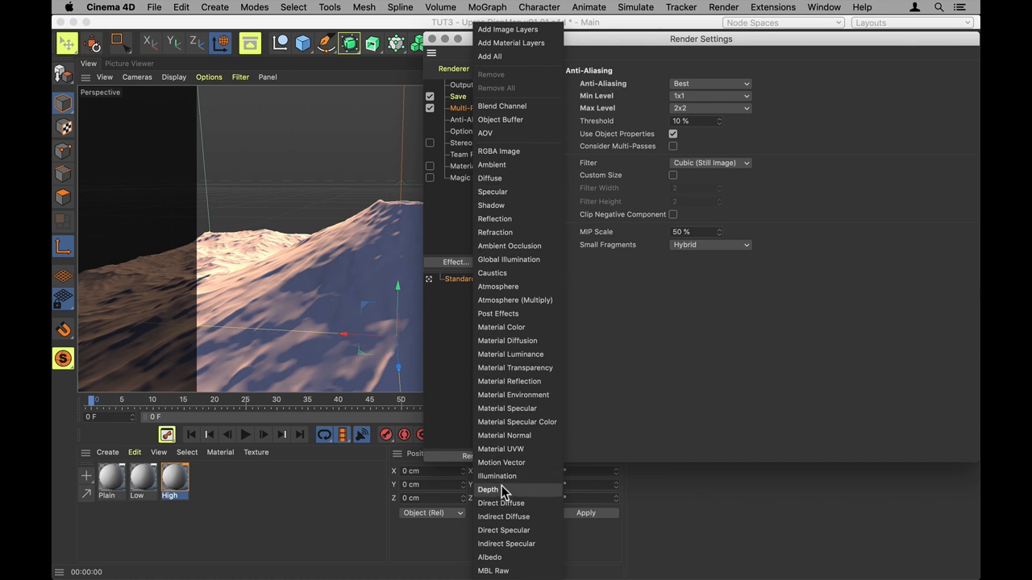
pyautogui.click(489, 489)
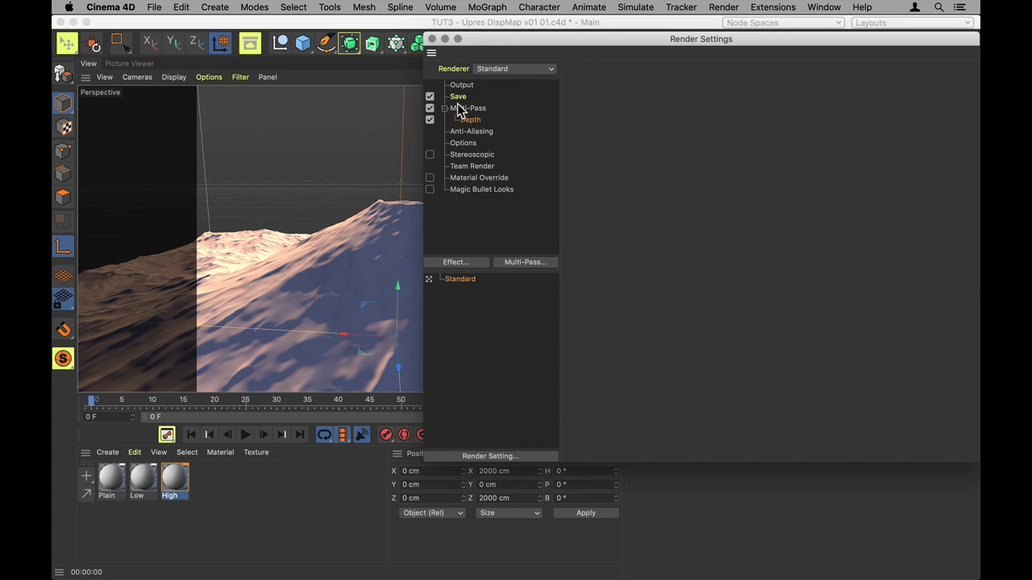
# Step: Save only the Depth multi-pass as a PNG named Mountain
pyautogui.click(457, 96)
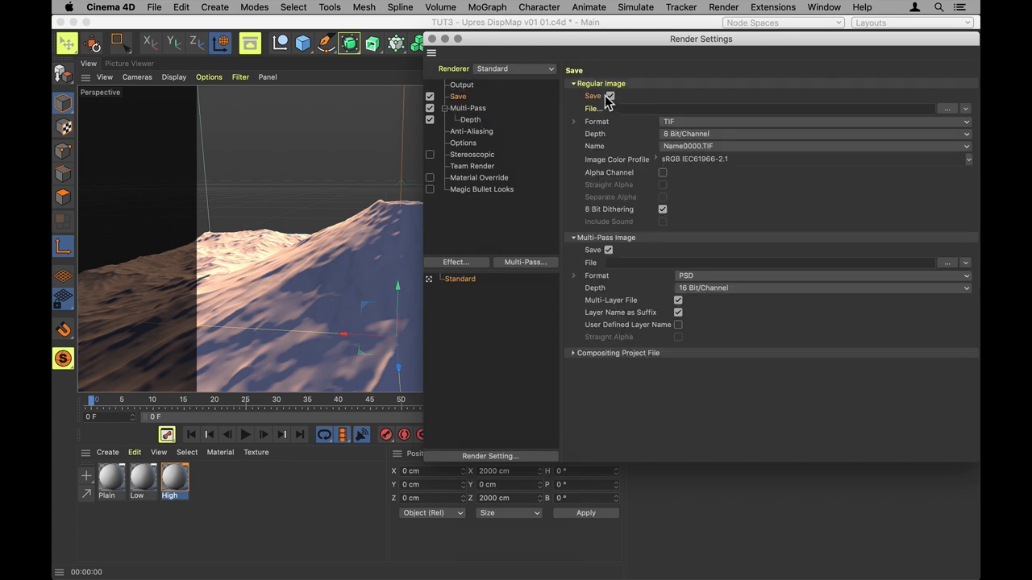
pyautogui.click(610, 96)
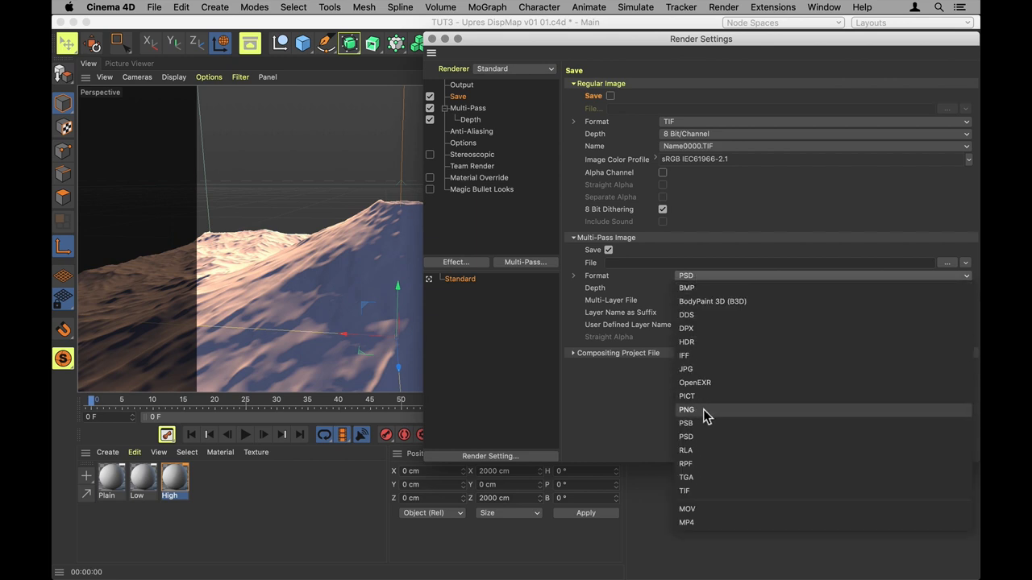
pyautogui.click(686, 409)
pyautogui.write('Mountain')
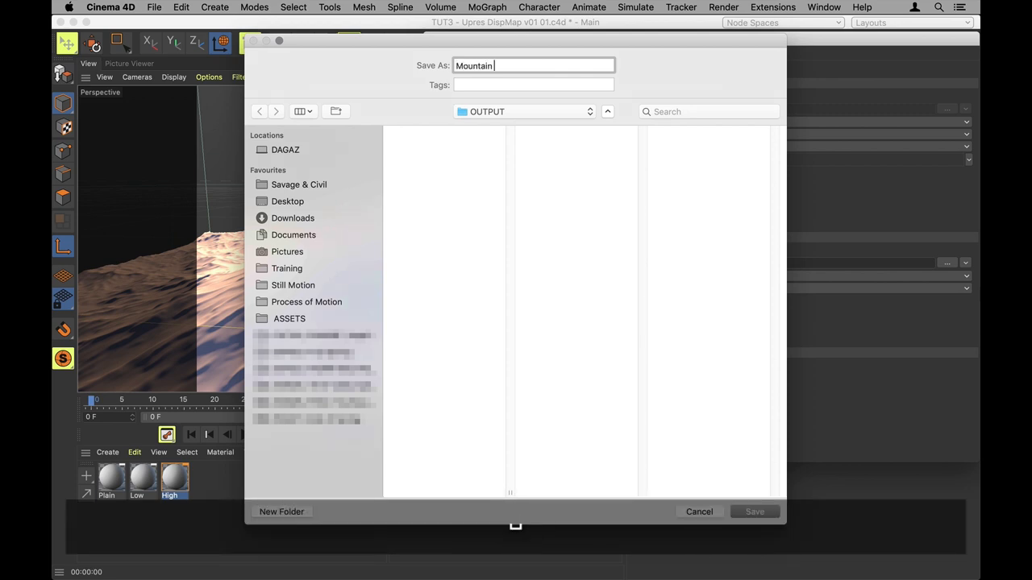
pyautogui.click(754, 512)
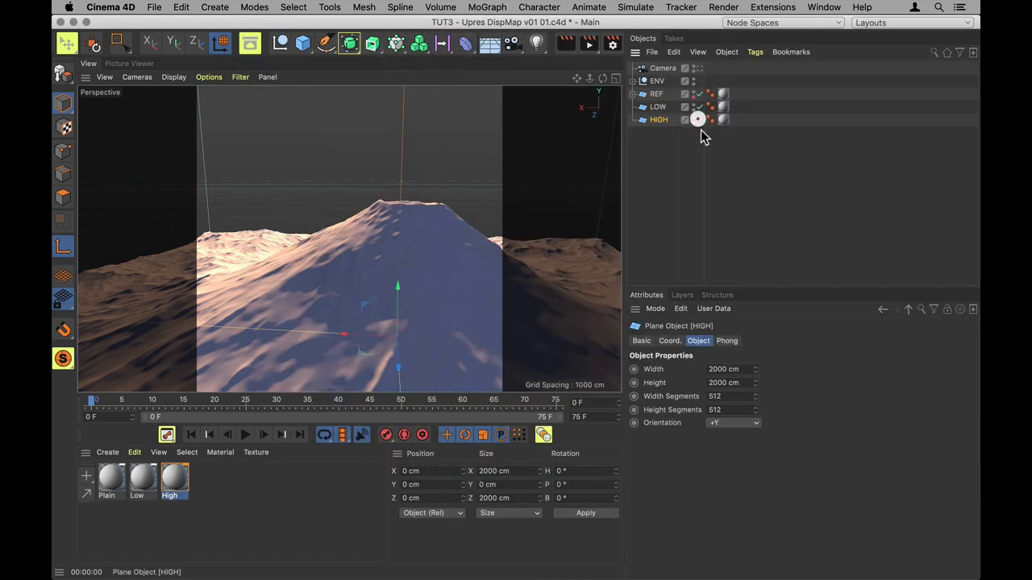
pyautogui.click(663, 68)
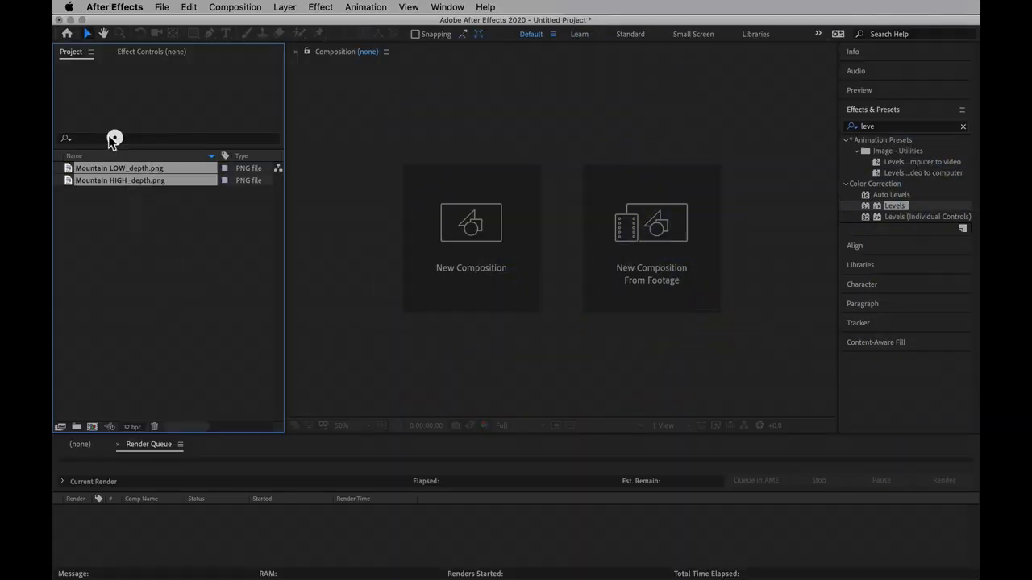
pyautogui.moveTo(483, 270)
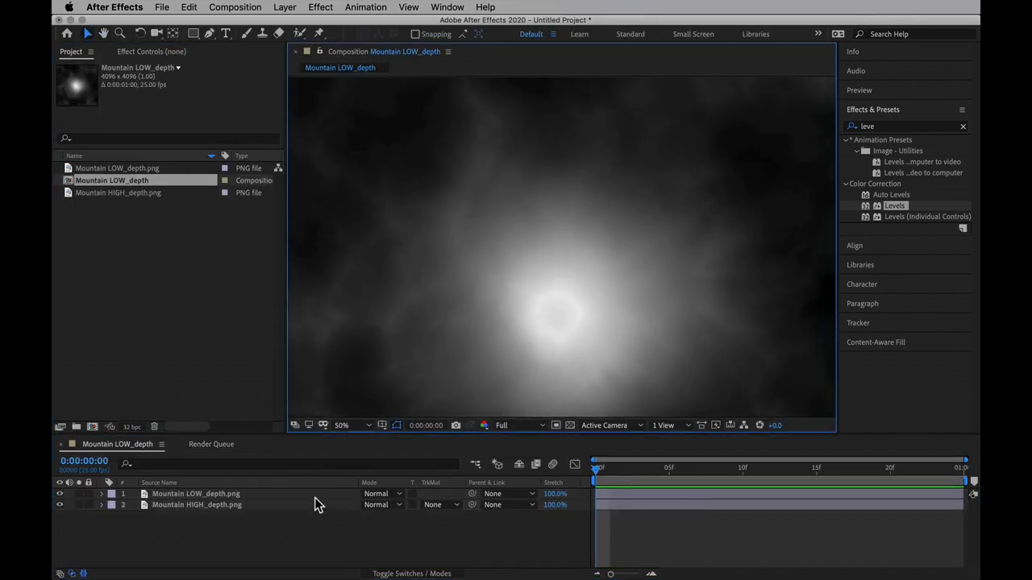
# Step: Set the Mountain LOW_depth.png layer's blend mode to Difference
pyautogui.click(196, 494)
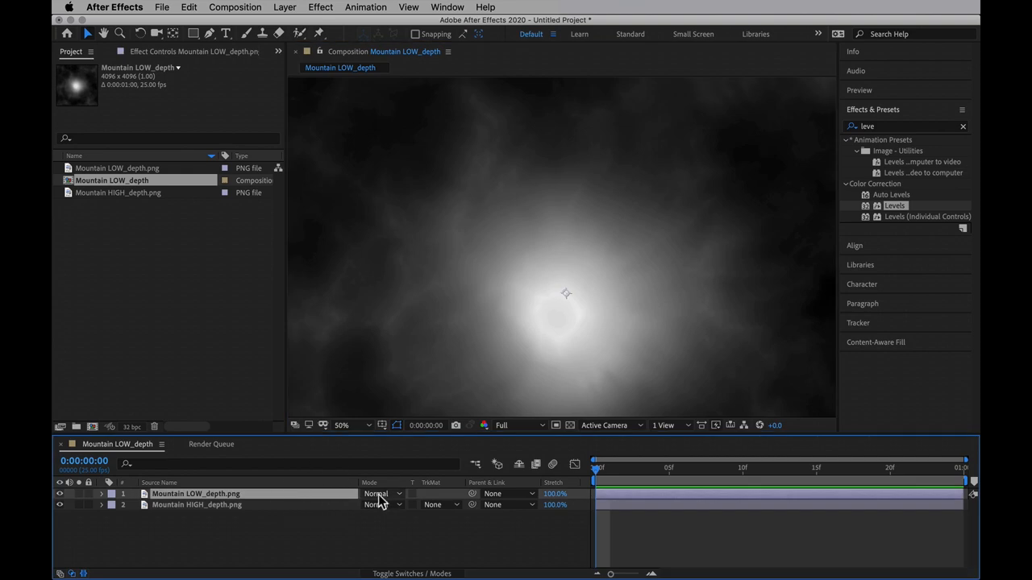
pyautogui.click(379, 493)
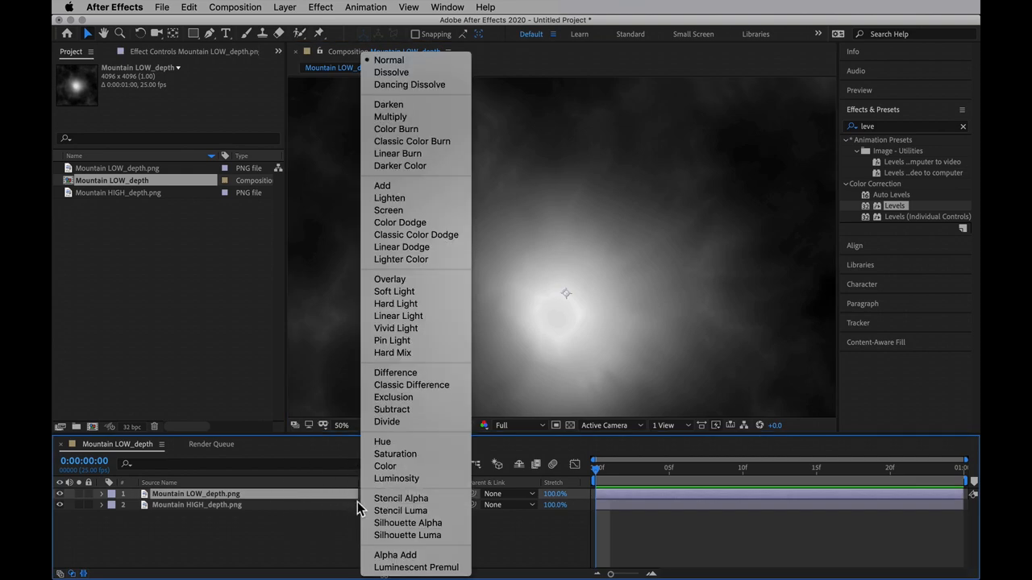
pyautogui.click(395, 372)
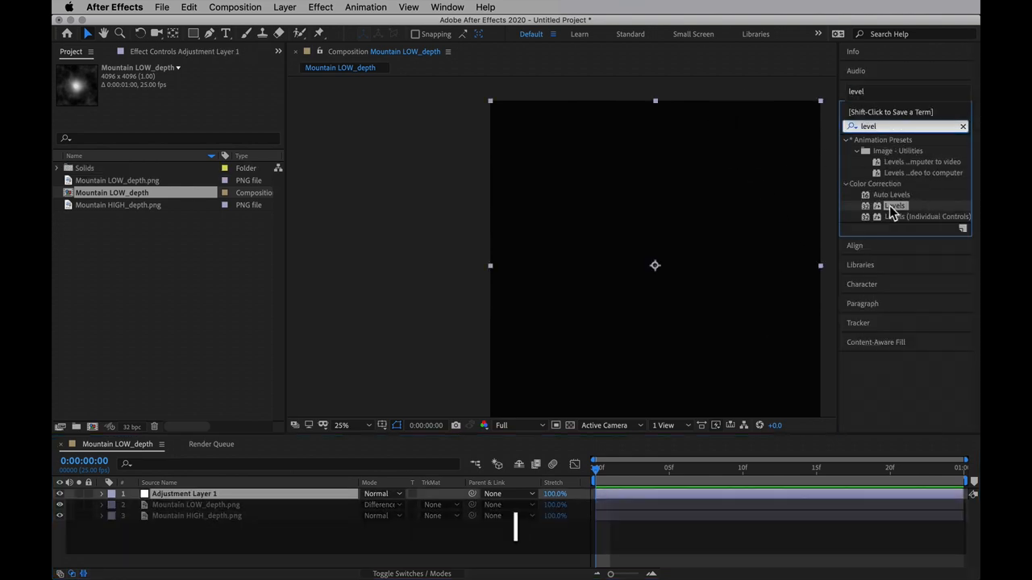
# Step: Add Levels to Adjustment Layer 1 (Input Black 0.2431, Input White 0.4431), zoom to 25%, and queue the render
pyautogui.doubleClick(895, 205)
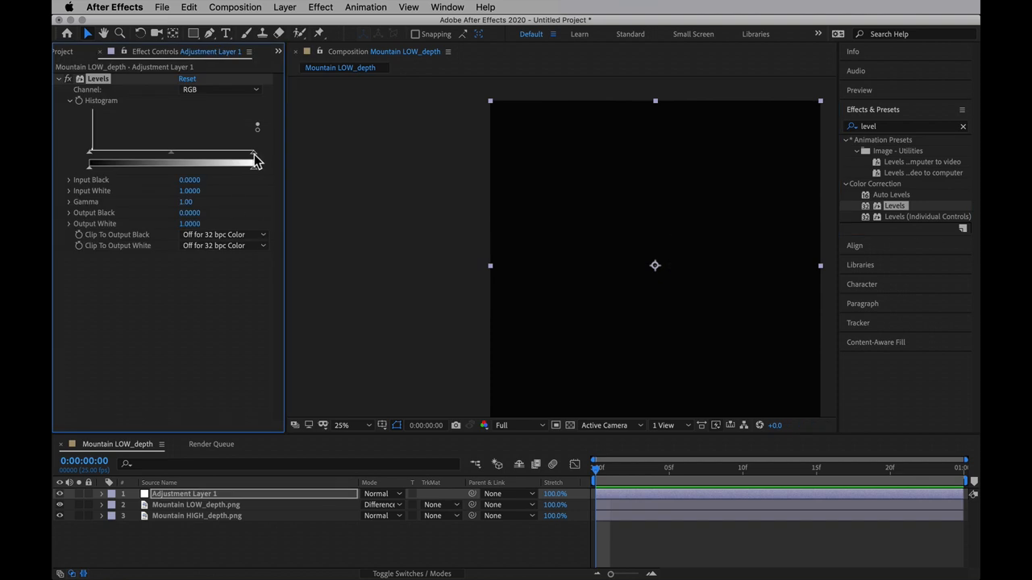
pyautogui.moveTo(255, 163); pyautogui.dragTo(101, 163)
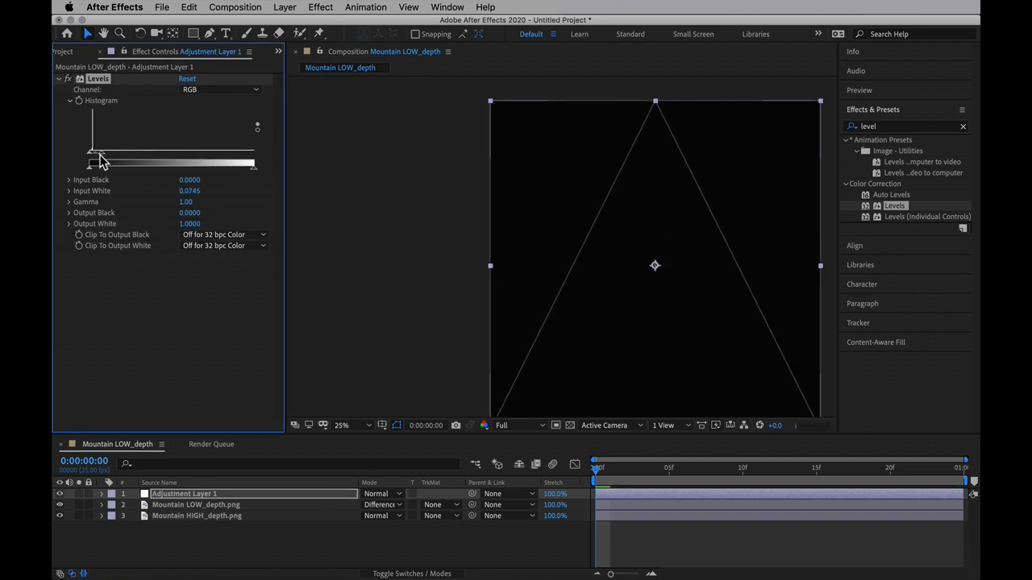
pyautogui.moveTo(108, 163); pyautogui.dragTo(95, 163)
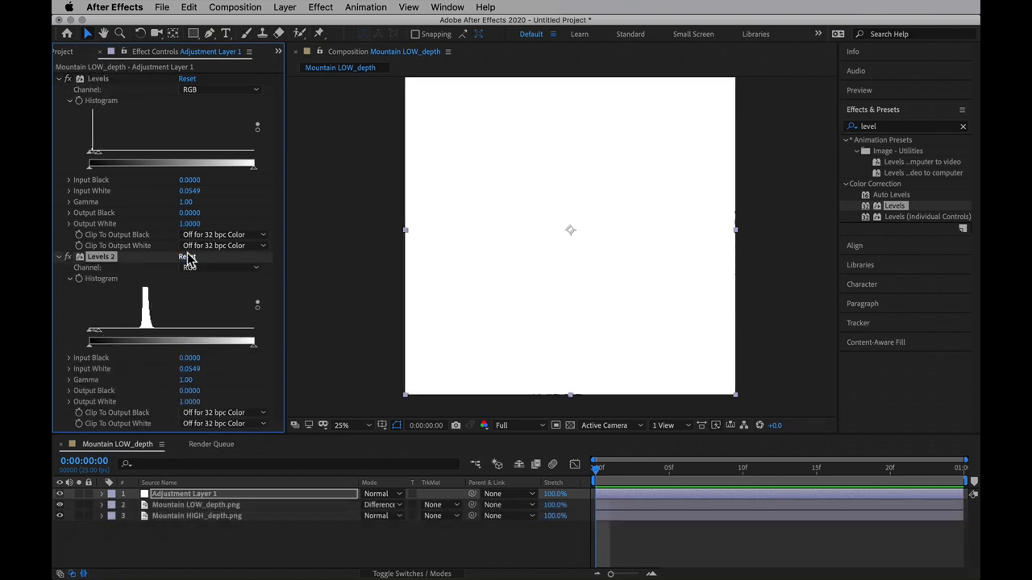
pyautogui.moveTo(92, 331); pyautogui.dragTo(133, 332)
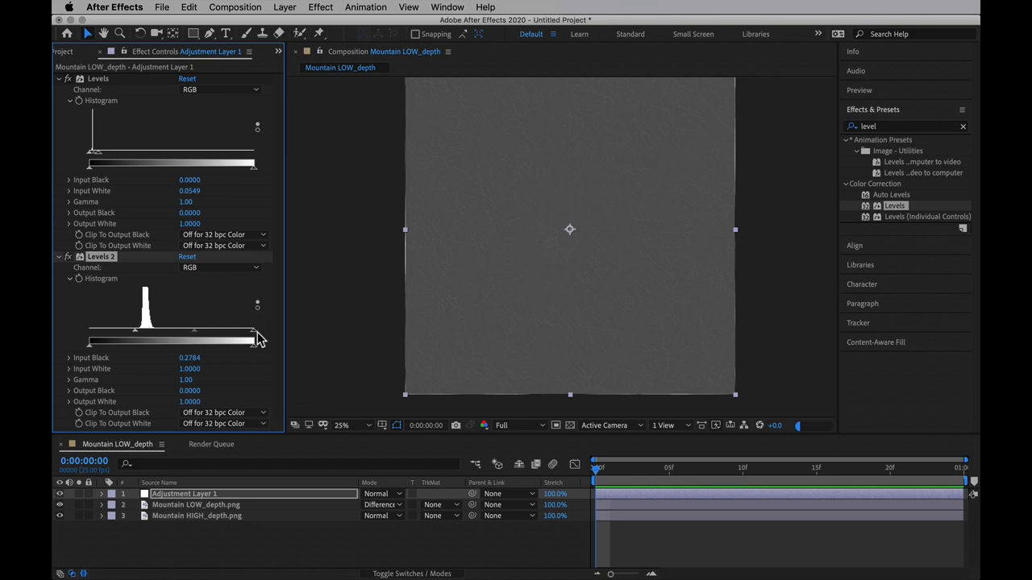
pyautogui.moveTo(257, 340); pyautogui.dragTo(158, 340)
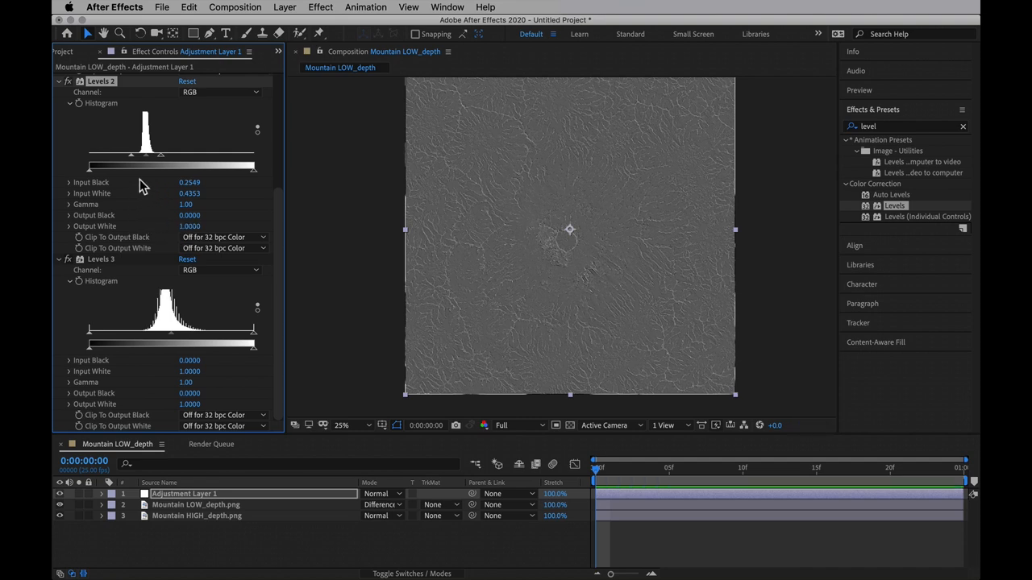
pyautogui.moveTo(593, 281)
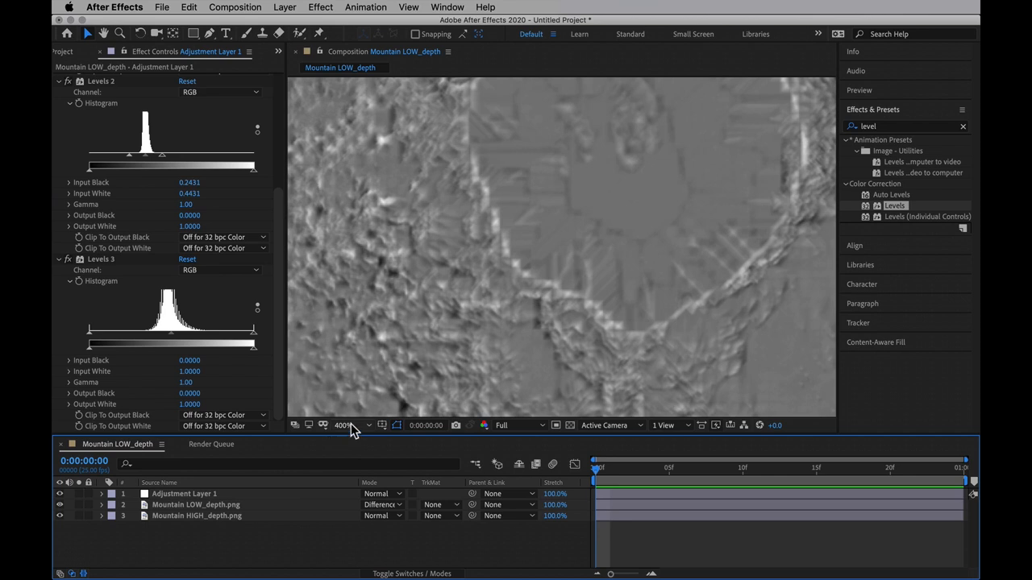
pyautogui.click(345, 425)
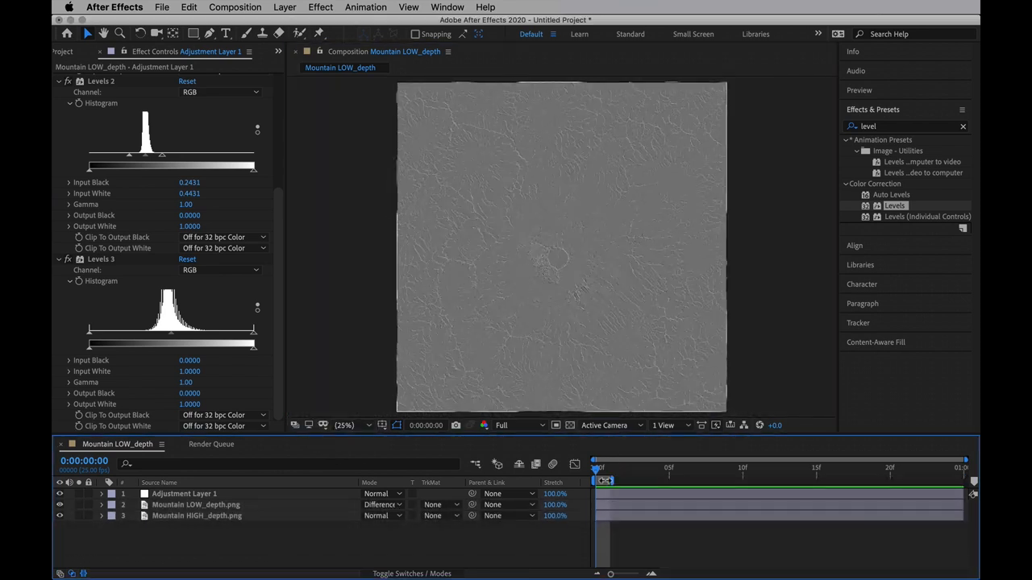
pyautogui.press('cmd+m')
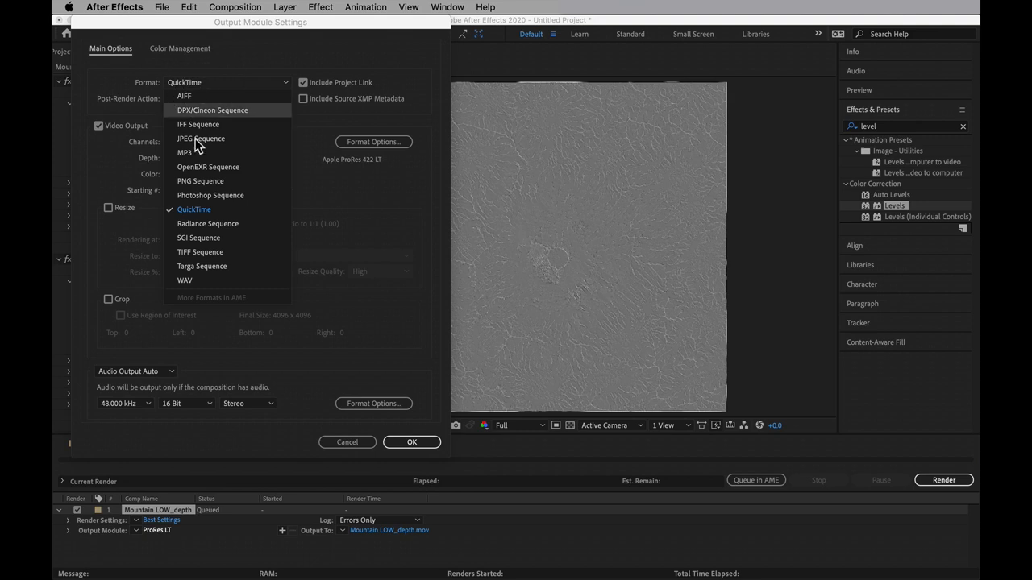
# Step: Output the comp as a Trillions of Colors PNG Sequence saved to the OUTPUT folder
pyautogui.click(200, 181)
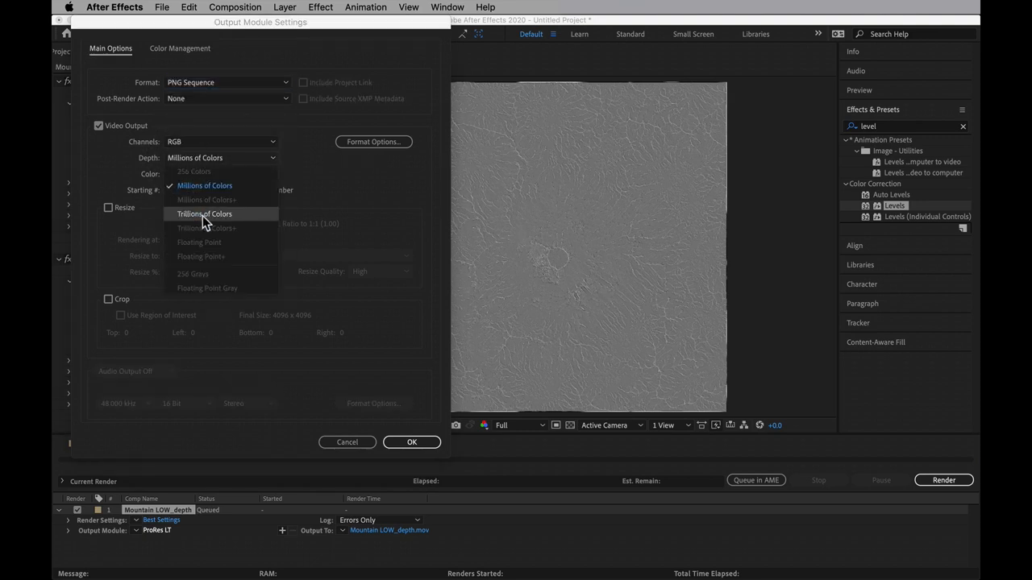
pyautogui.click(204, 214)
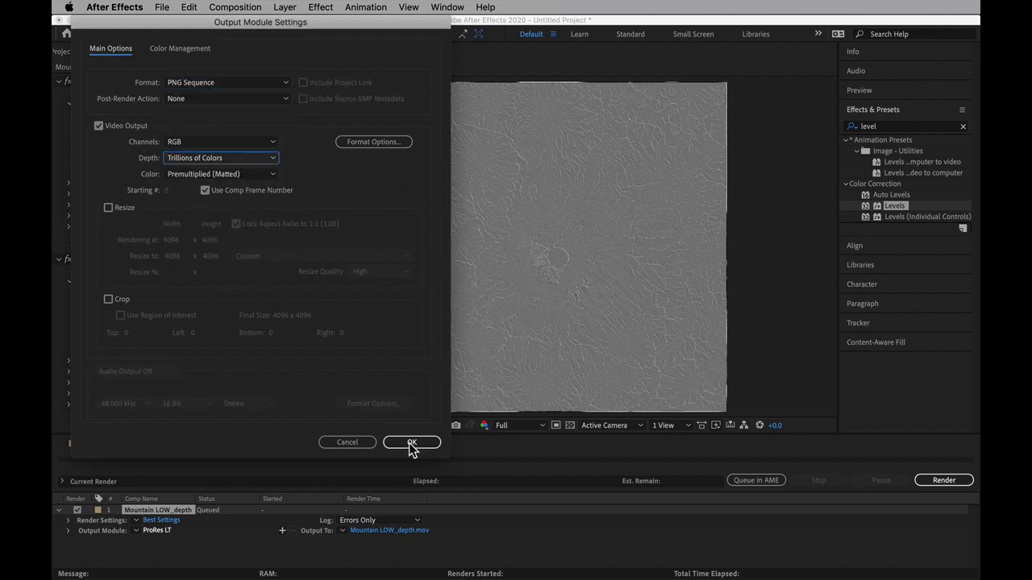
pyautogui.click(412, 442)
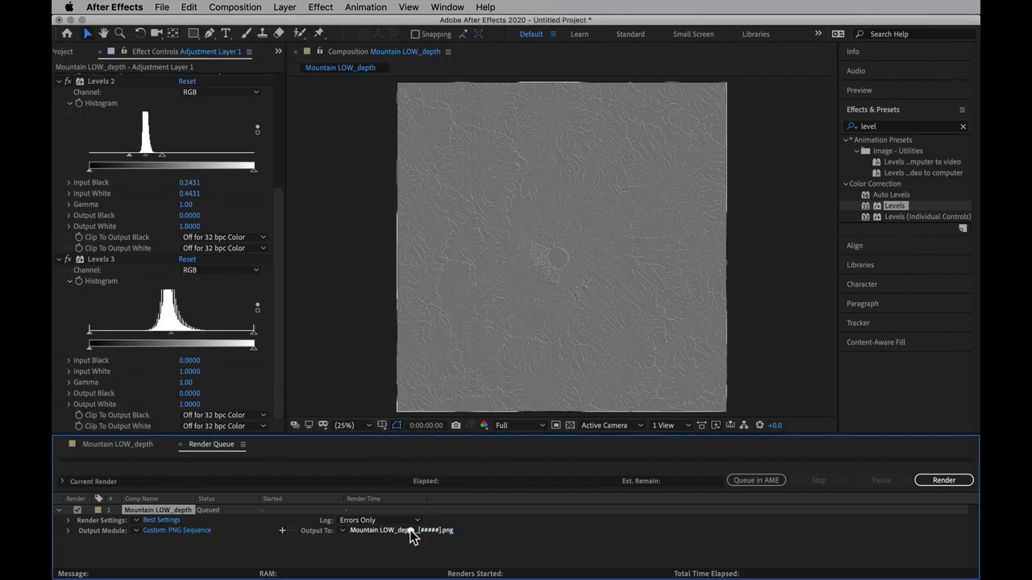
pyautogui.click(387, 531)
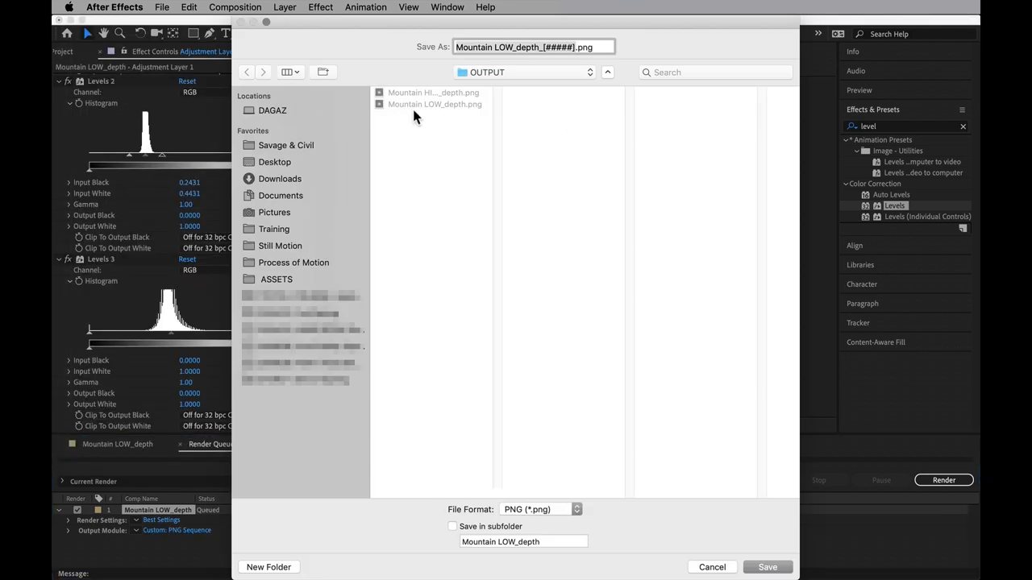
pyautogui.moveTo(427, 115)
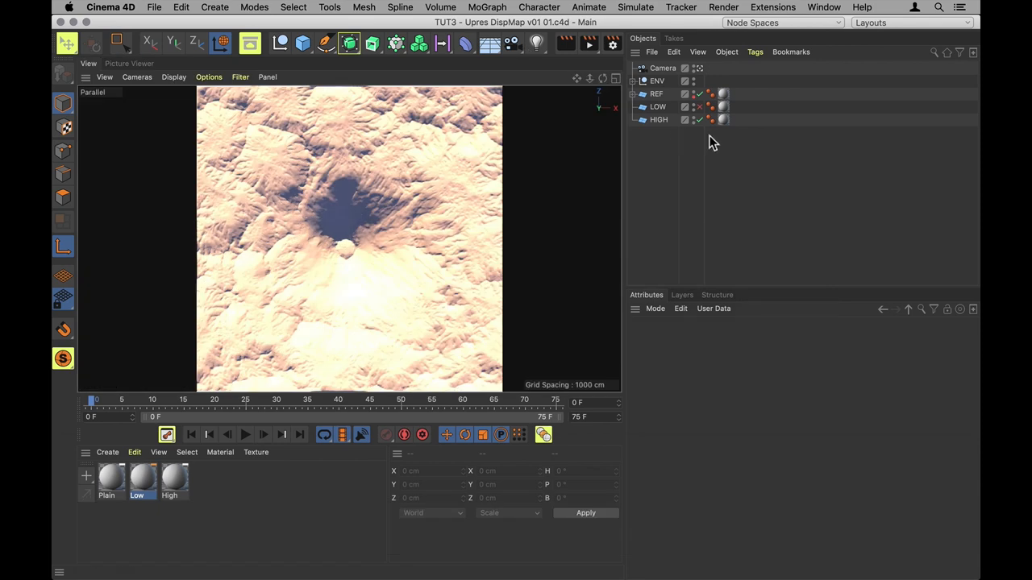
# Step: Select HIGH, exit the scene camera to a free perspective, and select the Plain material
pyautogui.click(659, 120)
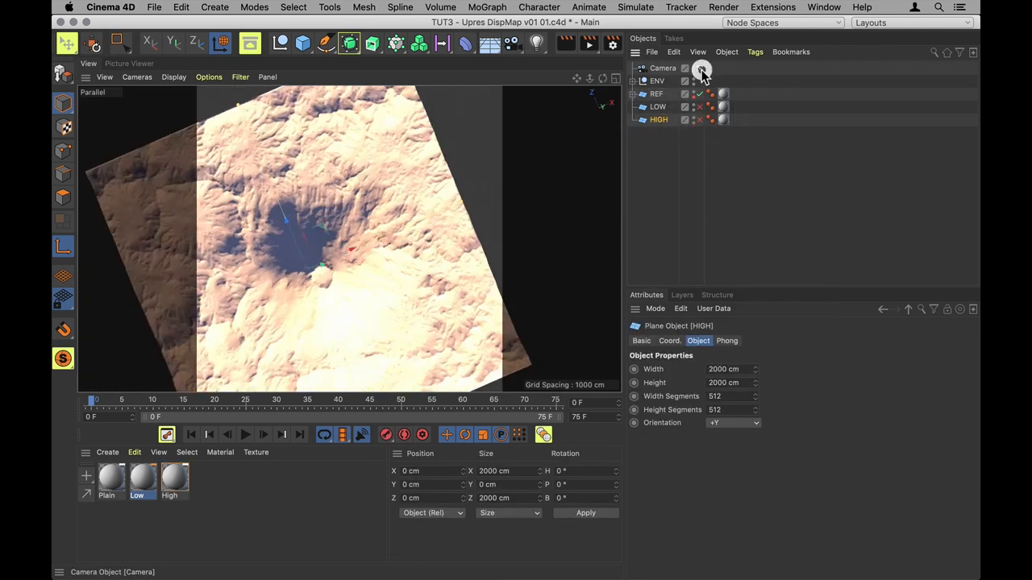
pyautogui.click(700, 68)
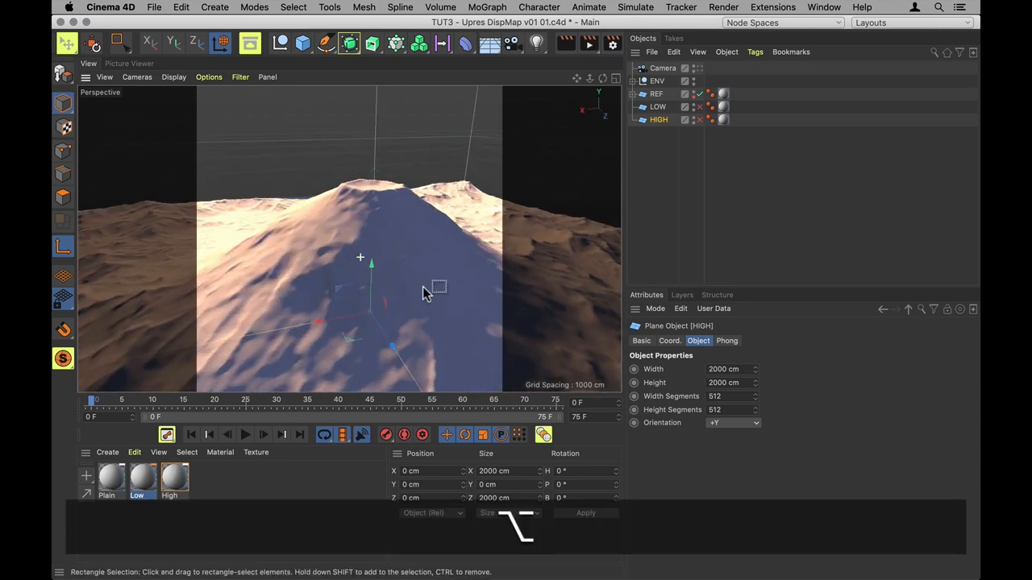
pyautogui.click(656, 93)
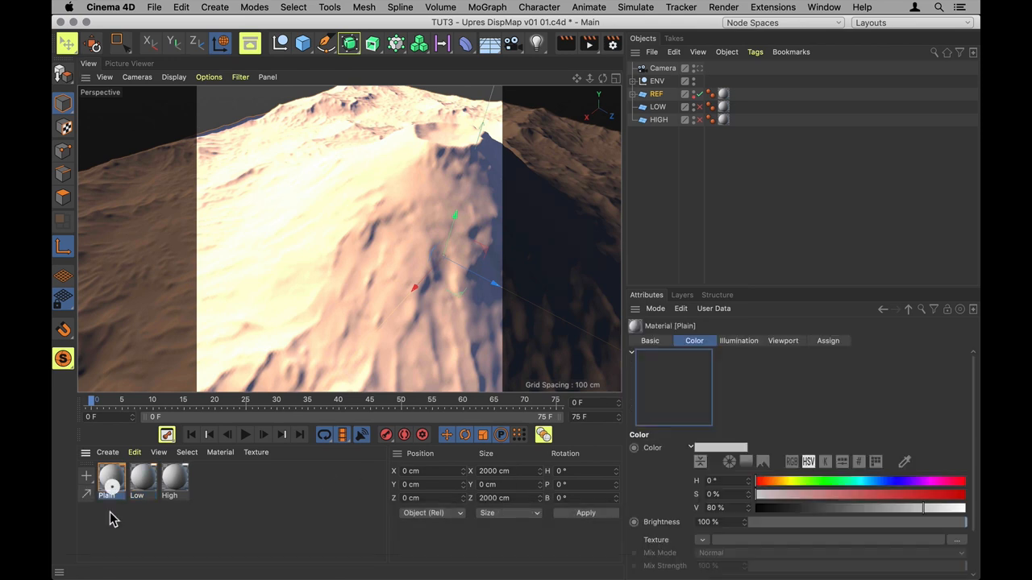
# Step: Give Plain displacement from the 4096×4096 PNG with sub-polygon displacement at level 3
pyautogui.doubleClick(112, 479)
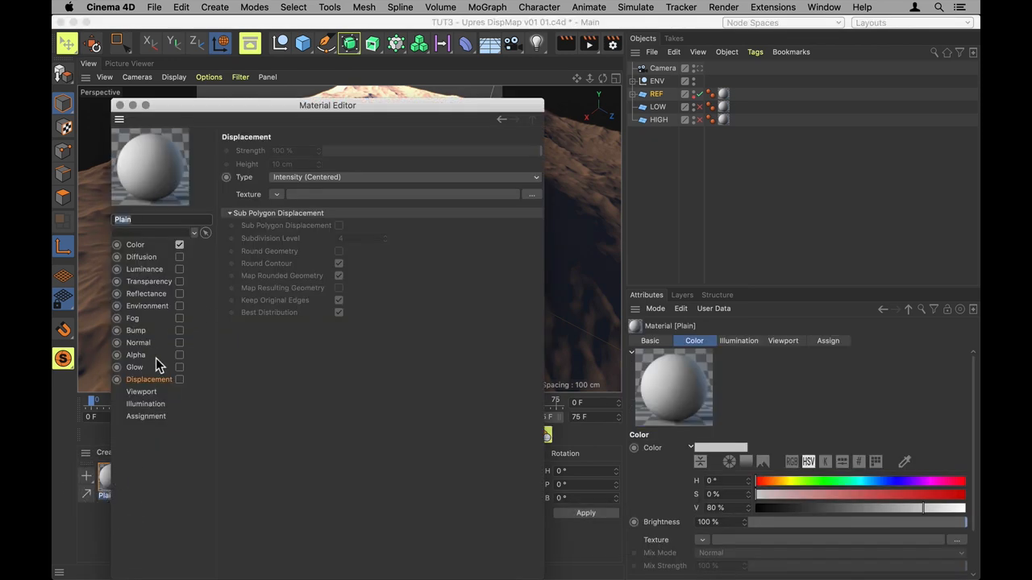
pyautogui.click(179, 380)
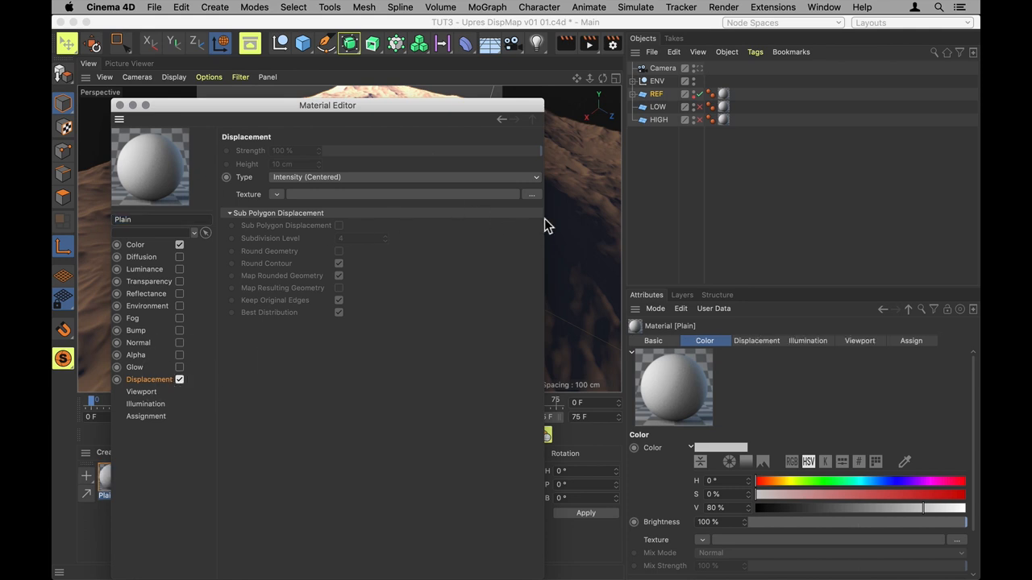
pyautogui.click(531, 194)
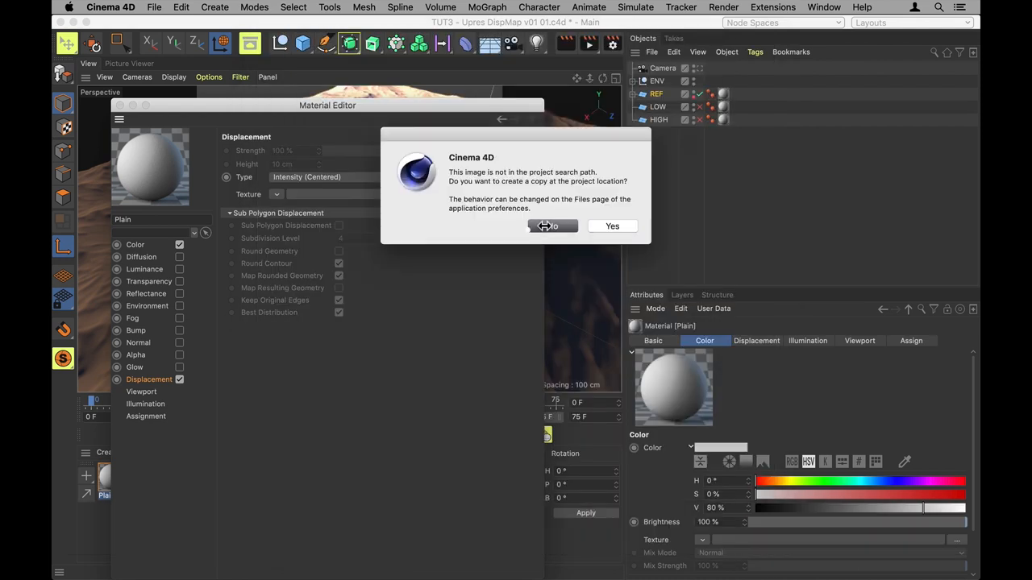
pyautogui.click(549, 226)
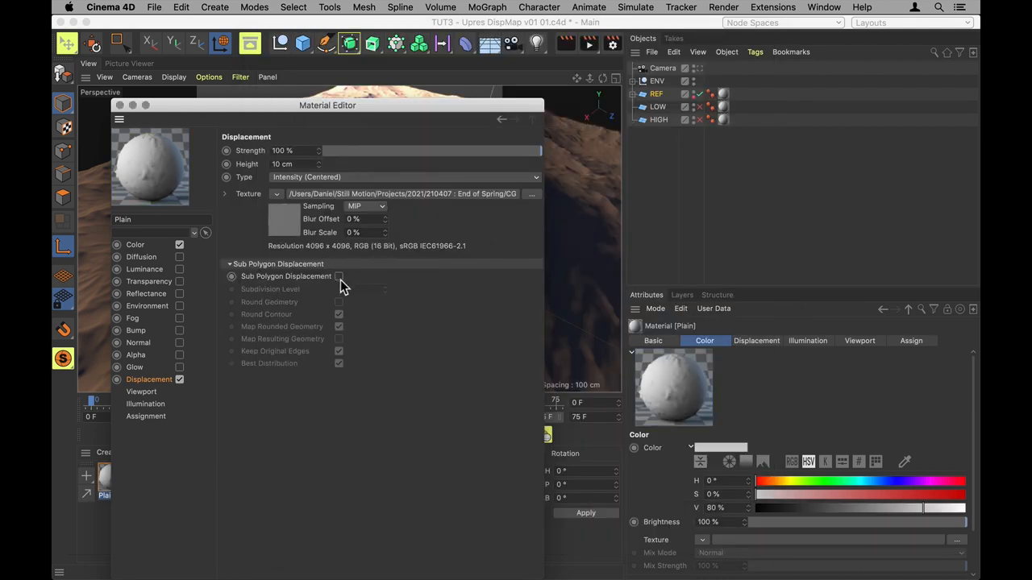
pyautogui.click(339, 276)
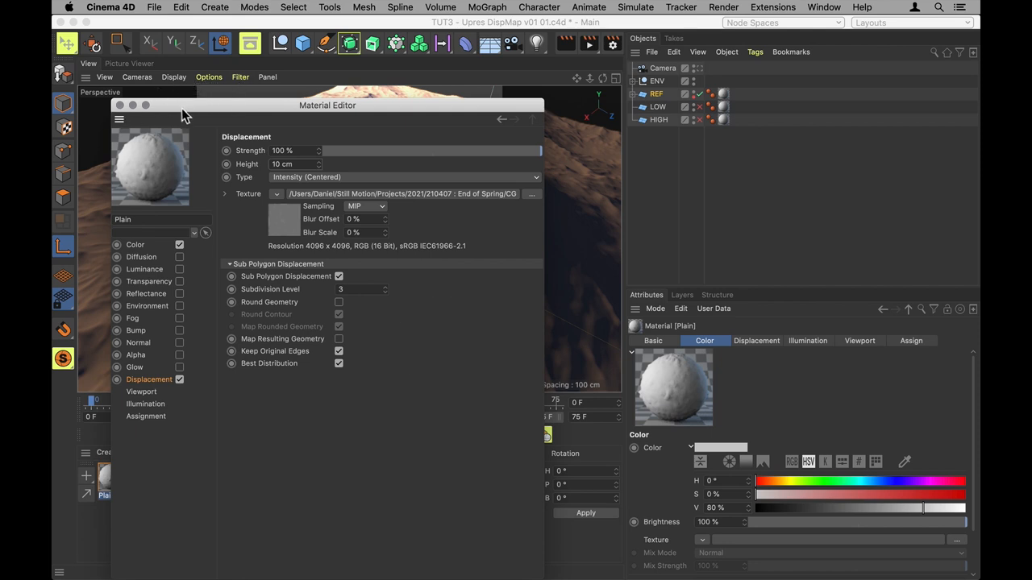
pyautogui.moveTo(327, 105); pyautogui.dragTo(512, 330)
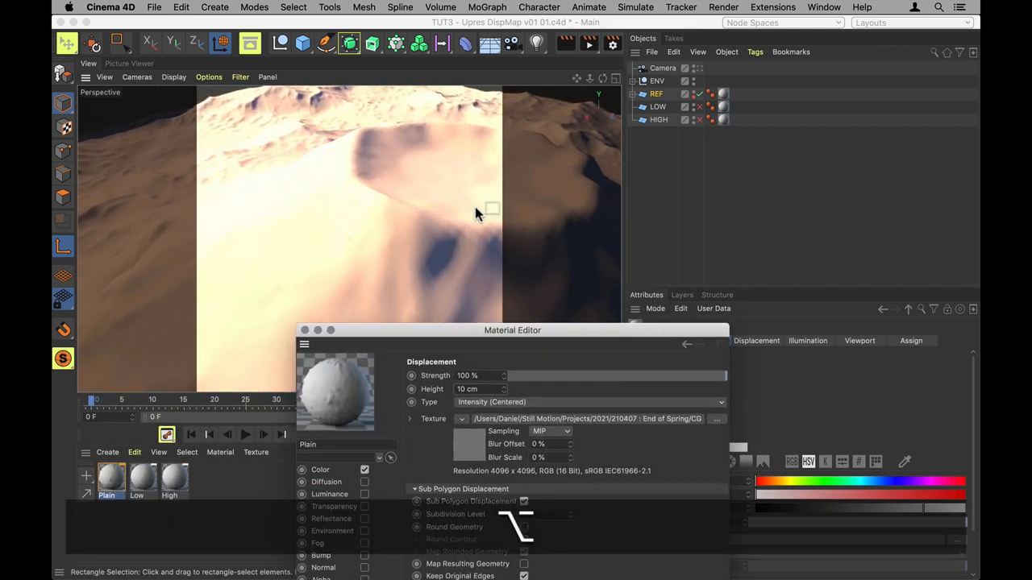
# Step: Render the viewport and drop Plain's displacement height from 10 cm to 2 cm
pyautogui.click(524, 500)
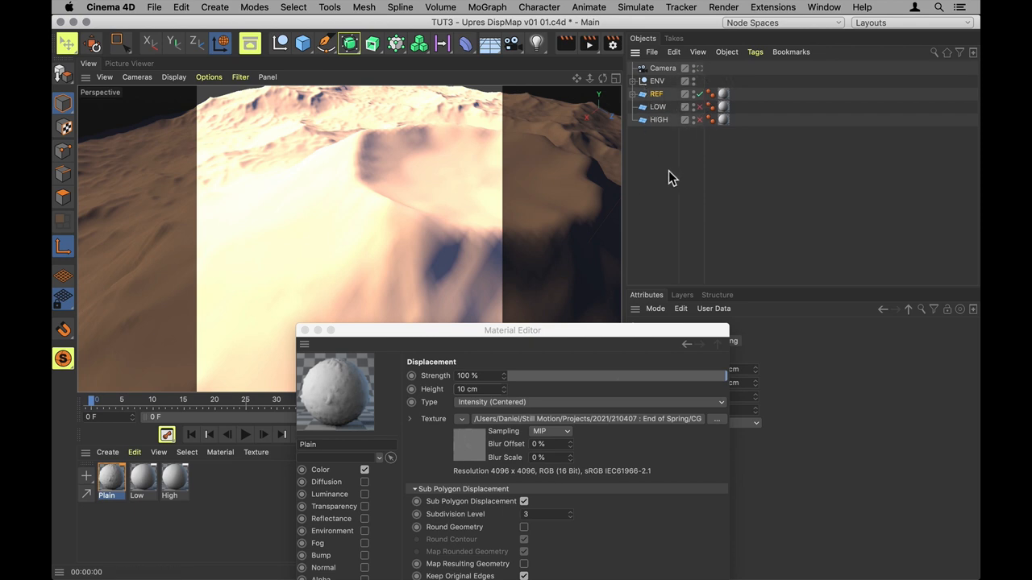
pyautogui.press('cmd+r')
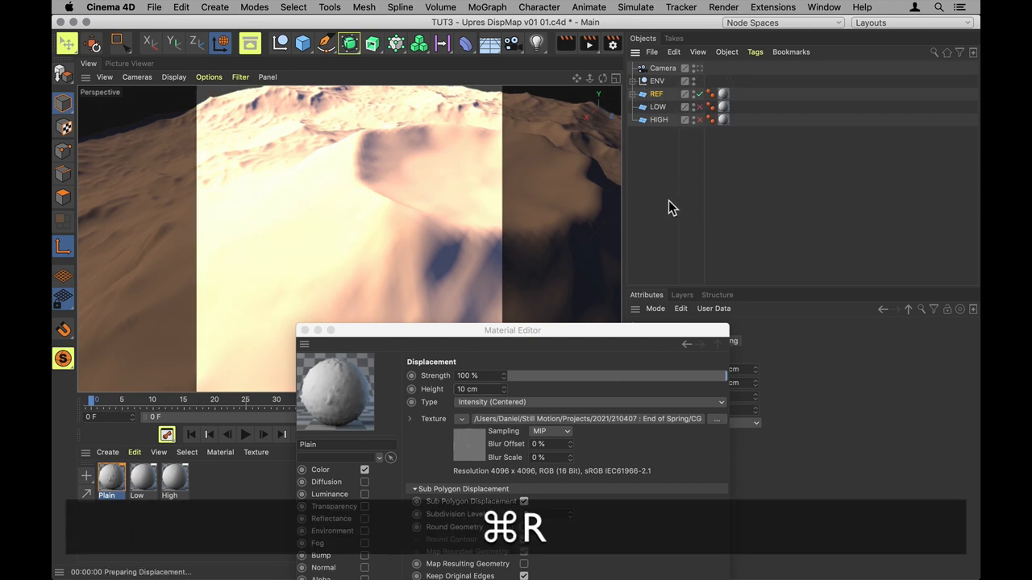
pyautogui.press('cmd+r')
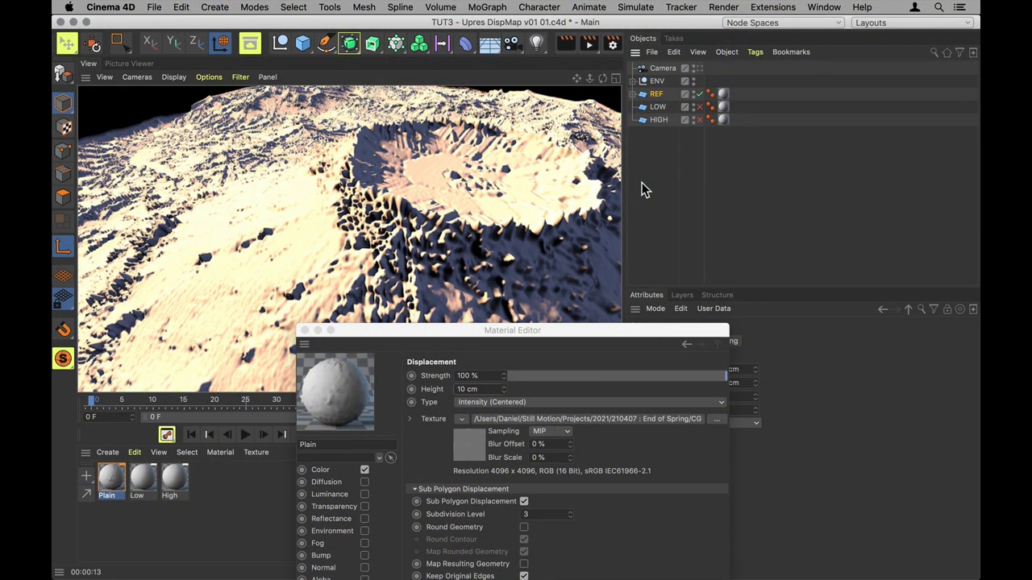
pyautogui.moveTo(464, 385)
pyautogui.write('2')
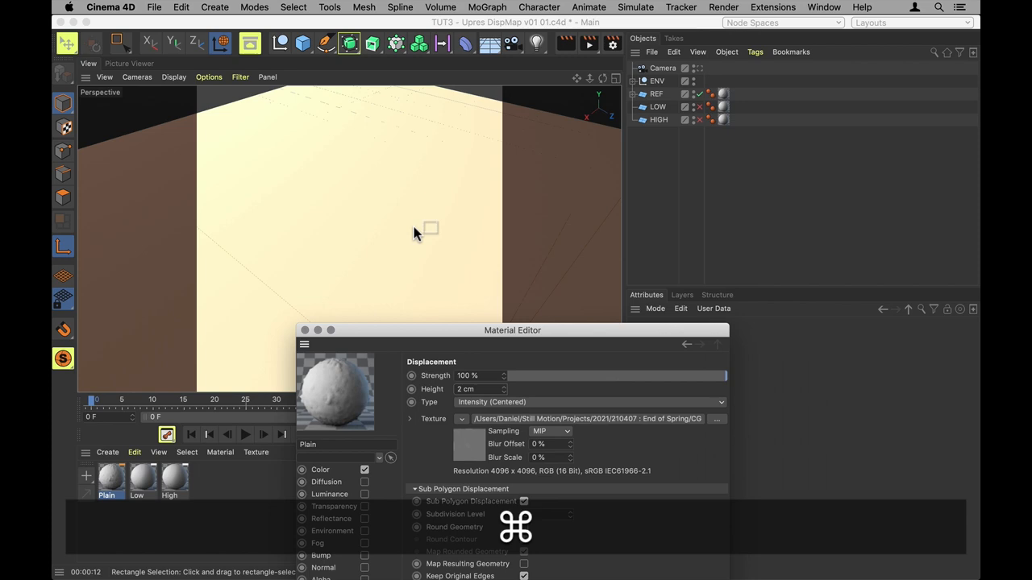
# Step: Enable Round Geometry, render the smoother mountain, close the Material Editor and select REF
pyautogui.click(528, 503)
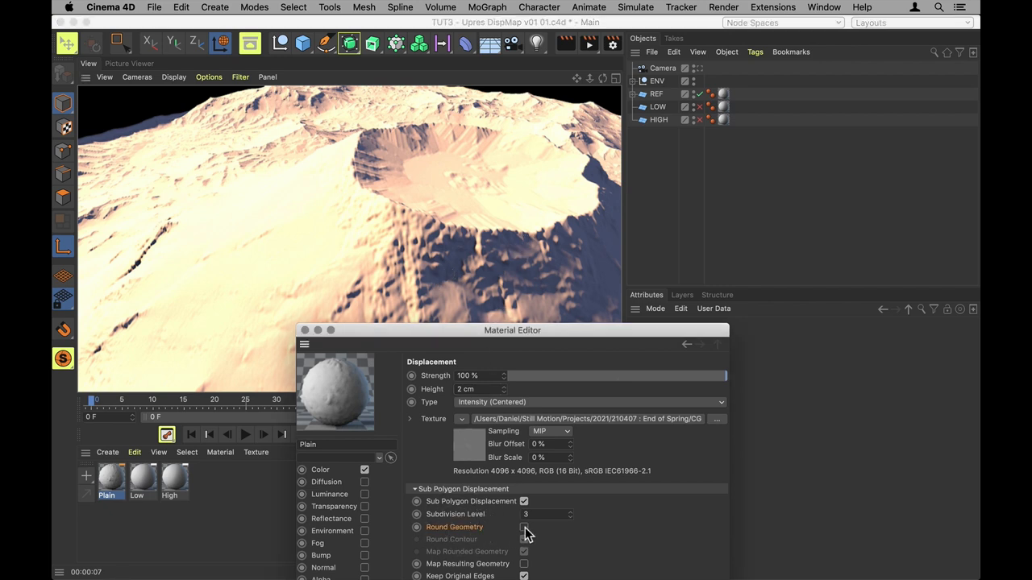
pyautogui.click(523, 527)
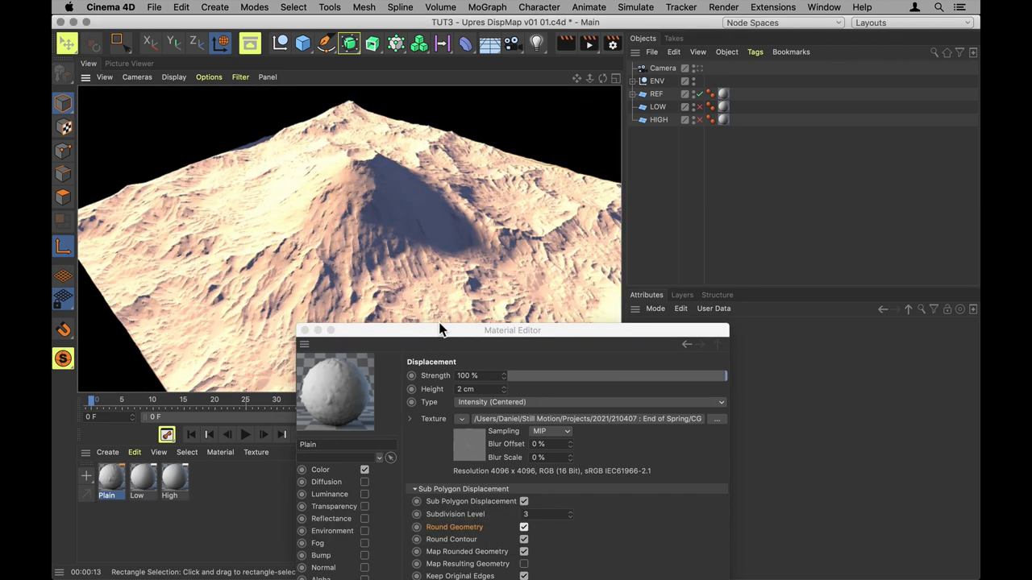
pyautogui.click(658, 94)
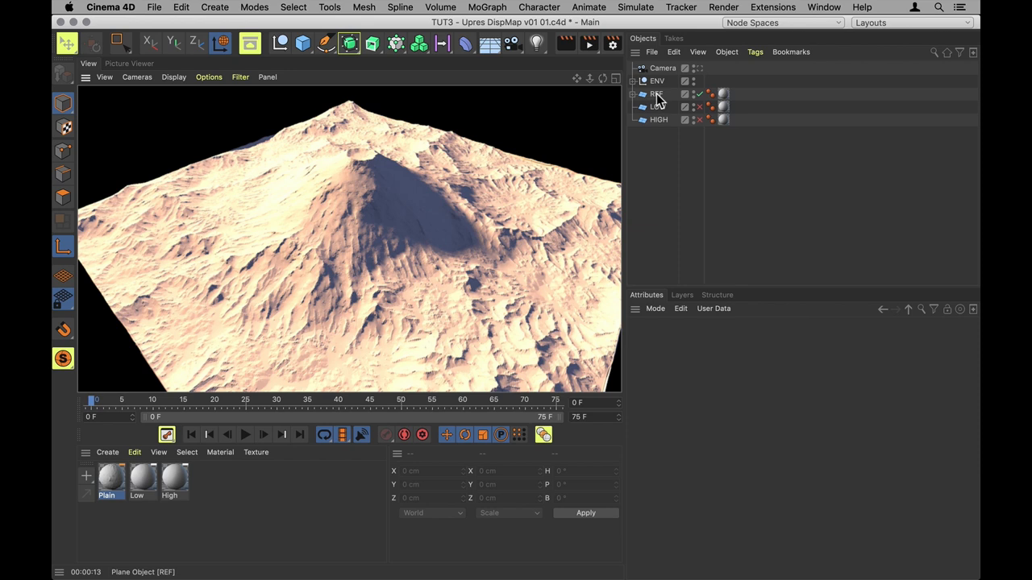
pyautogui.click(656, 93)
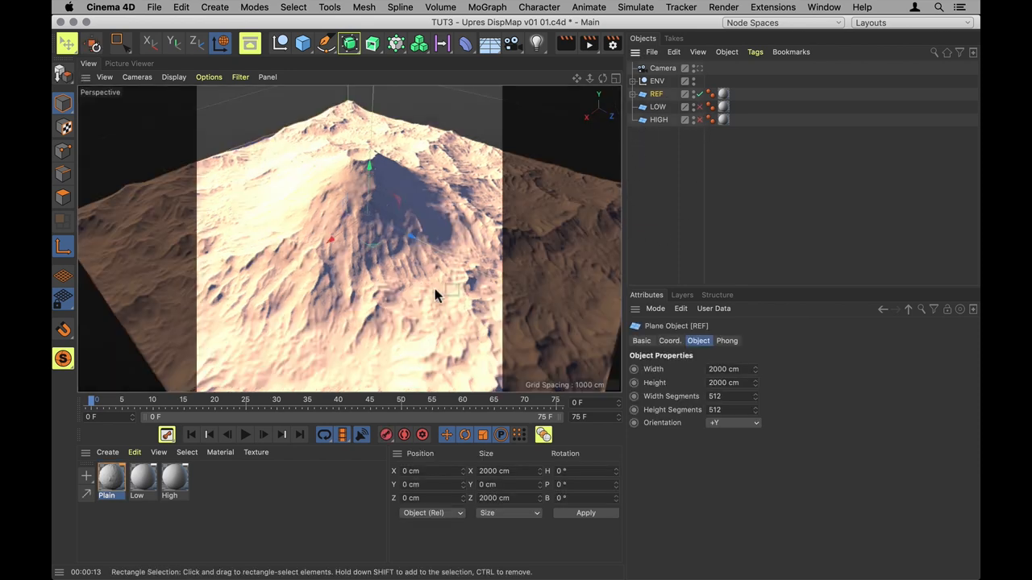